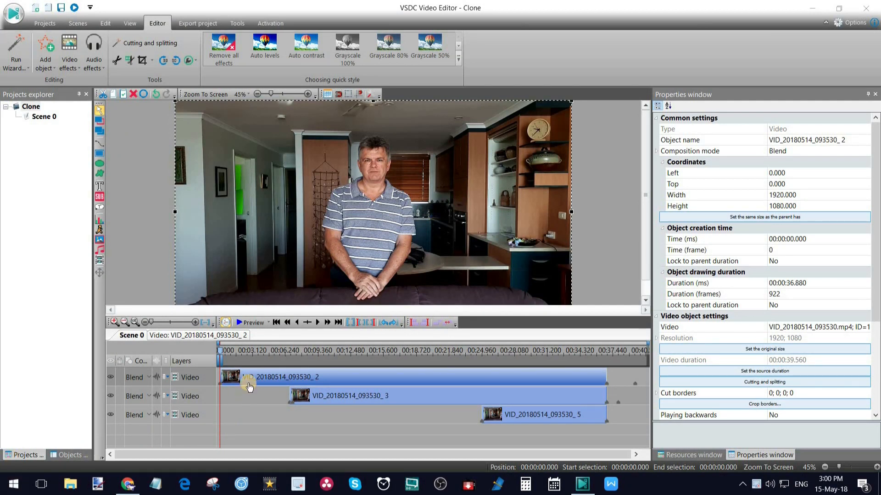
pyautogui.moveTo(476, 372)
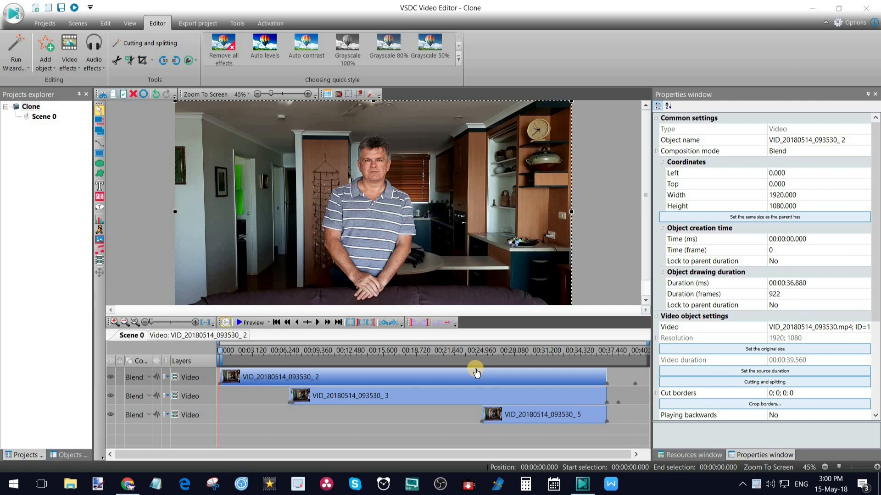
pyautogui.moveTo(522, 416)
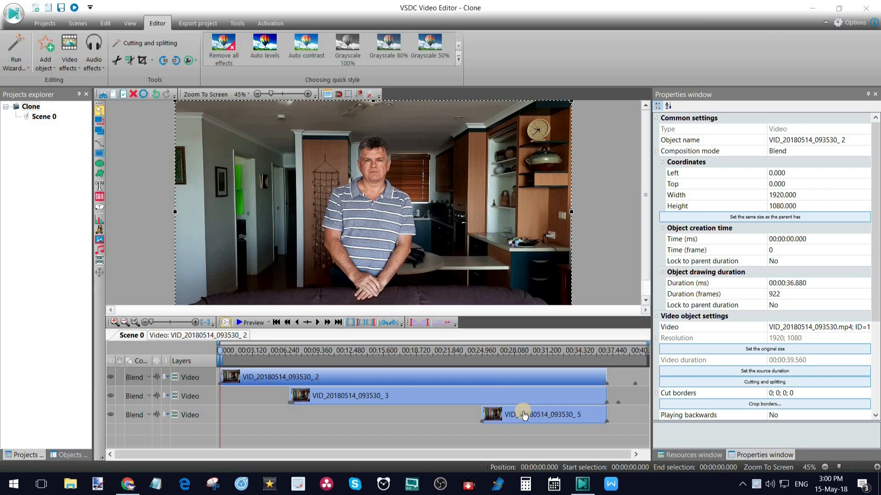
pyautogui.moveTo(327, 185)
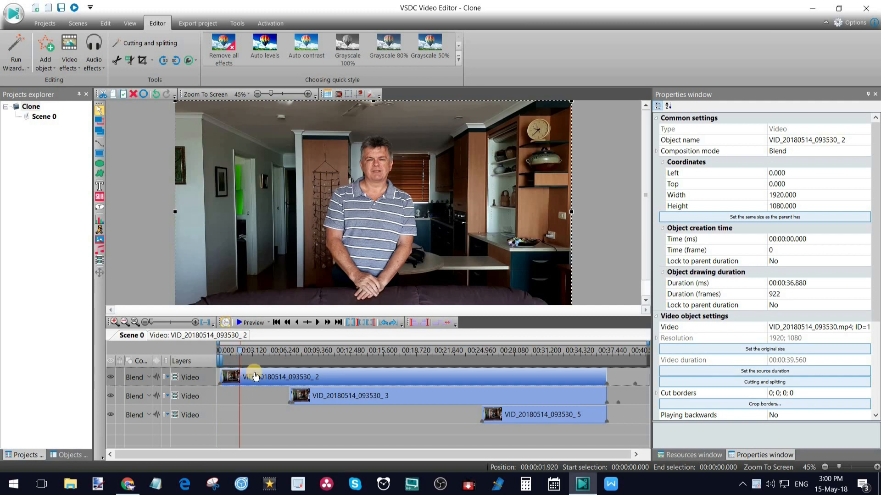
pyautogui.moveTo(381, 230)
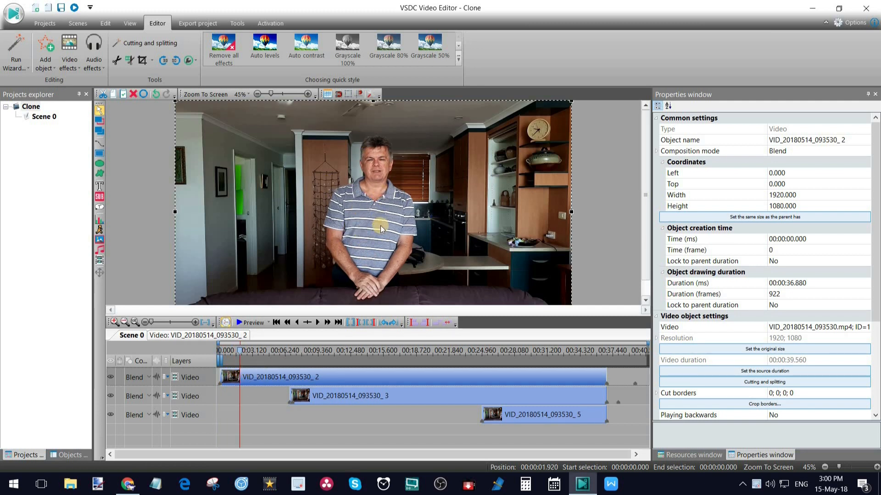
pyautogui.moveTo(276, 373)
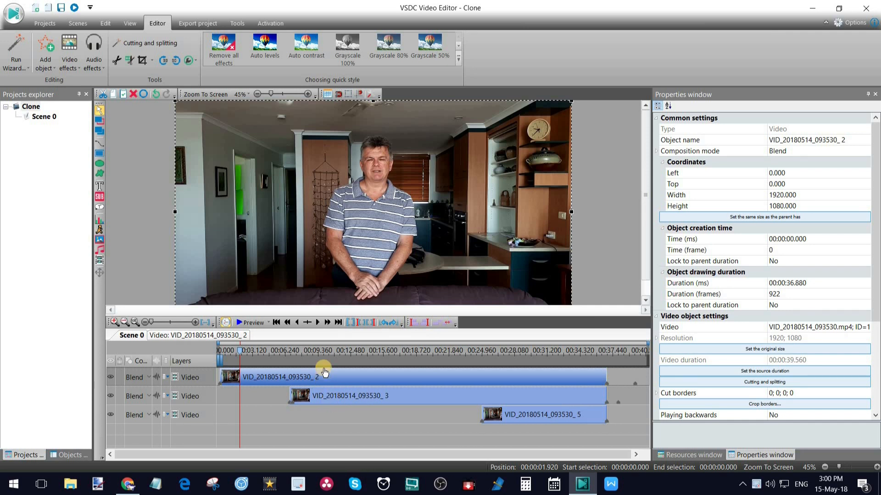
# Preview composite frames around 10–15 s and select the top and middle clips
pyautogui.click(326, 351)
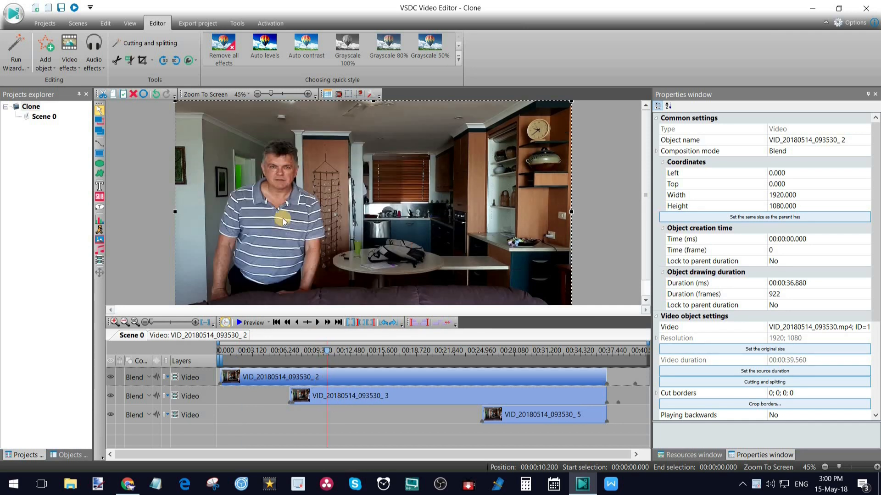
pyautogui.moveTo(508, 335)
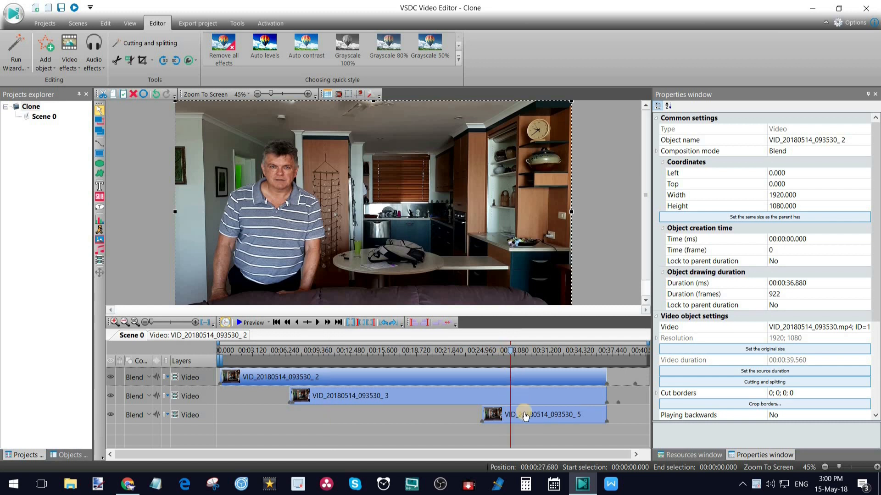
pyautogui.moveTo(522, 415)
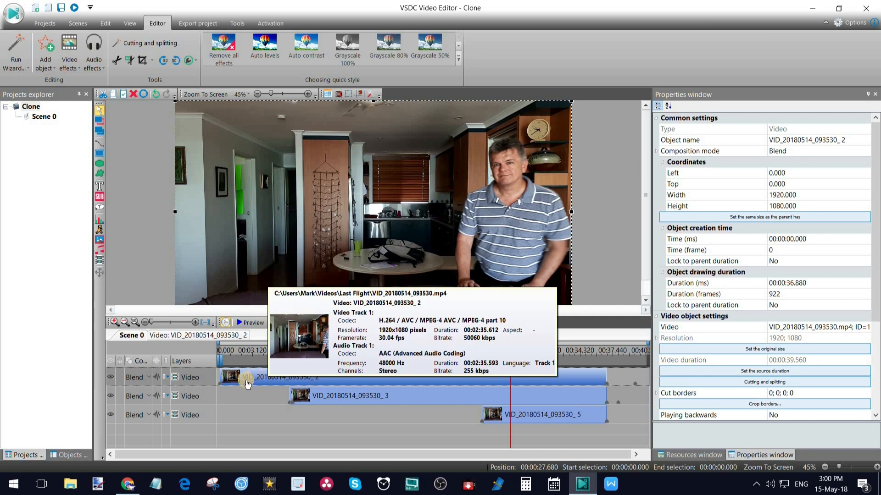
pyautogui.click(331, 396)
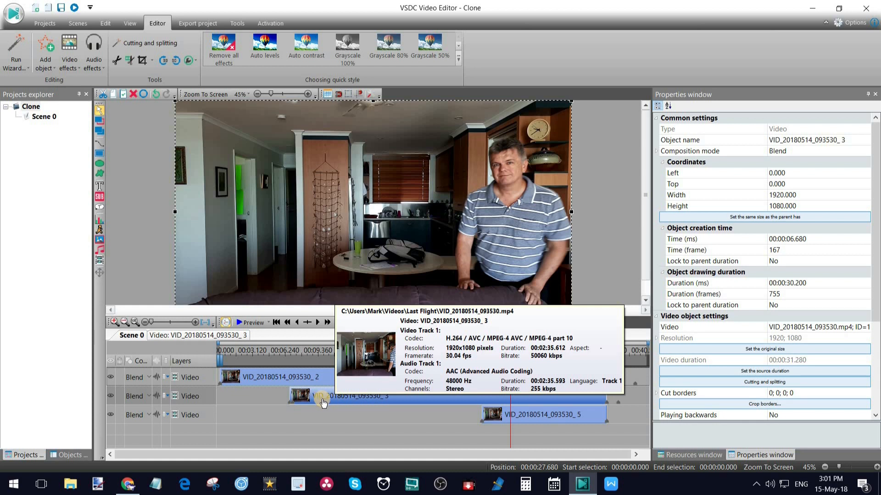
pyautogui.doubleClick(320, 396)
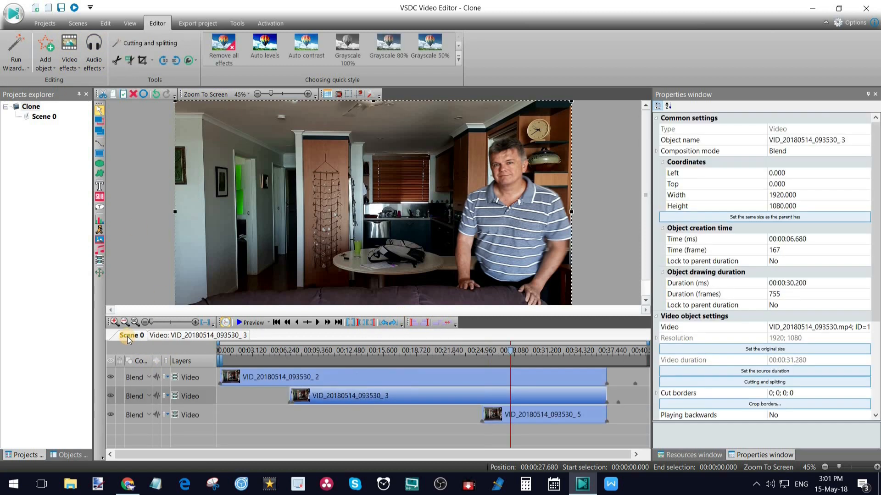
pyautogui.moveTo(505, 376)
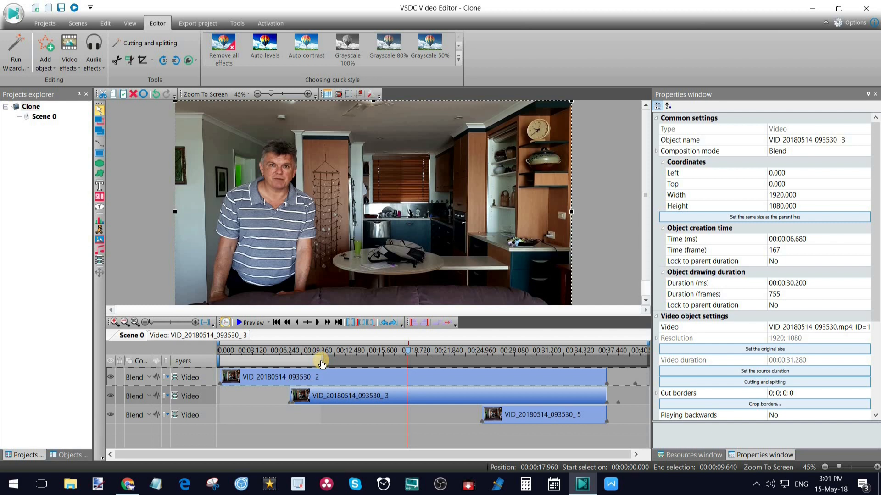
pyautogui.click(219, 350)
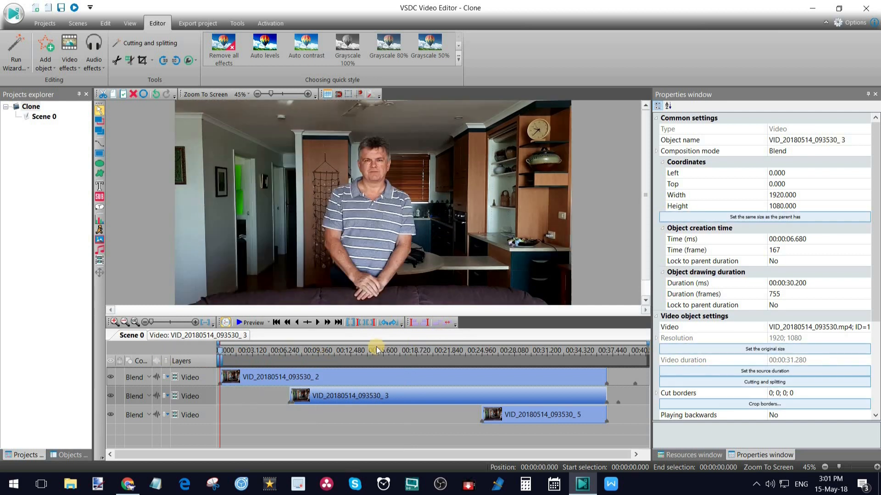
pyautogui.click(380, 351)
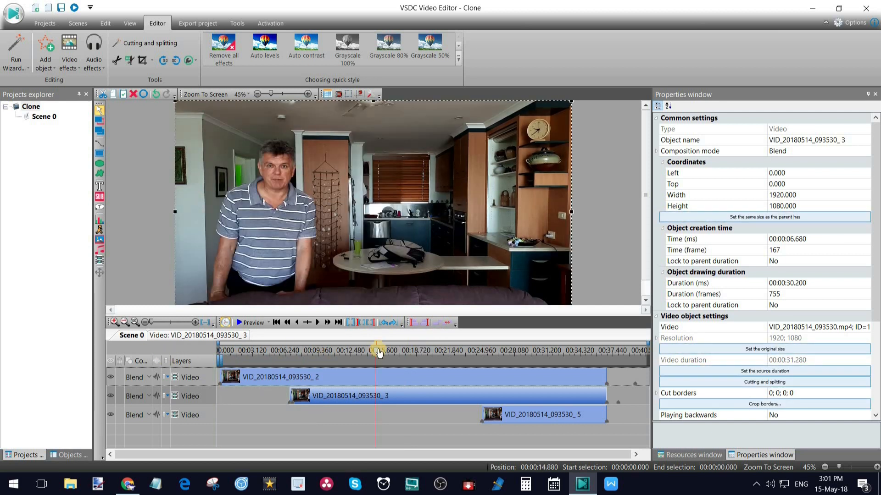
pyautogui.click(303, 350)
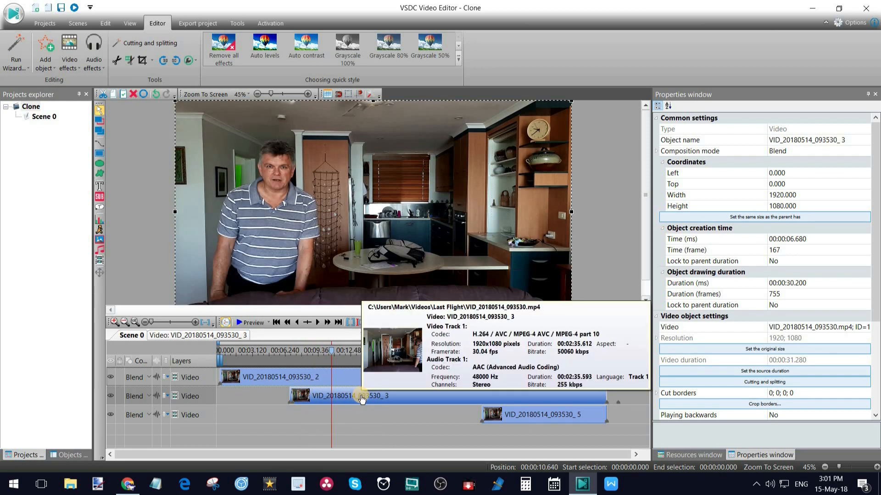
pyautogui.moveTo(191, 334)
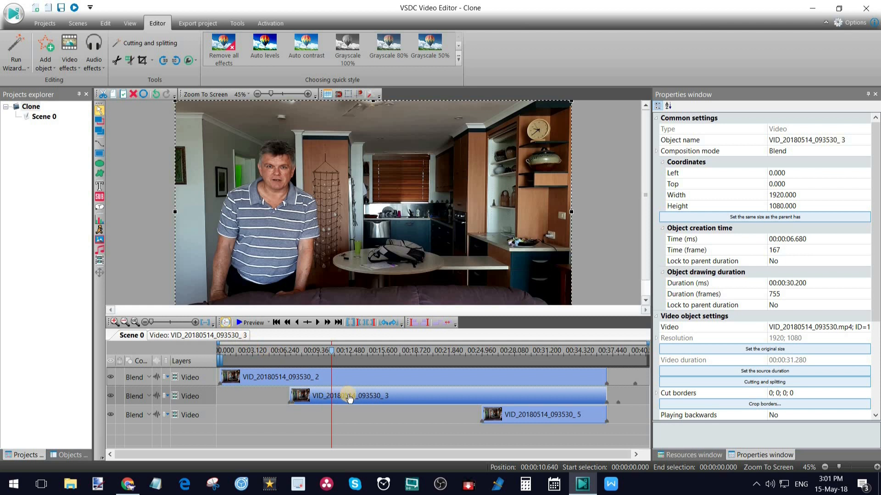
# Open the middle clip and add a rectangle spanning its whole duration, end locked
pyautogui.doubleClick(348, 395)
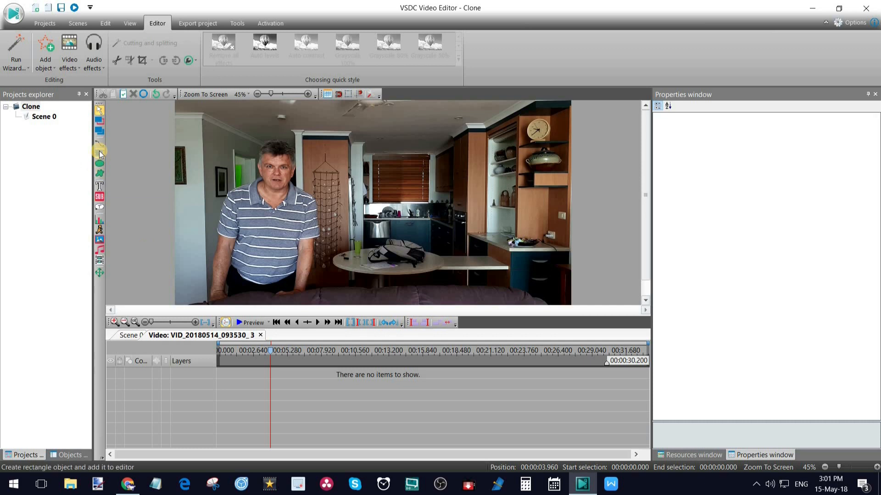
pyautogui.click(99, 147)
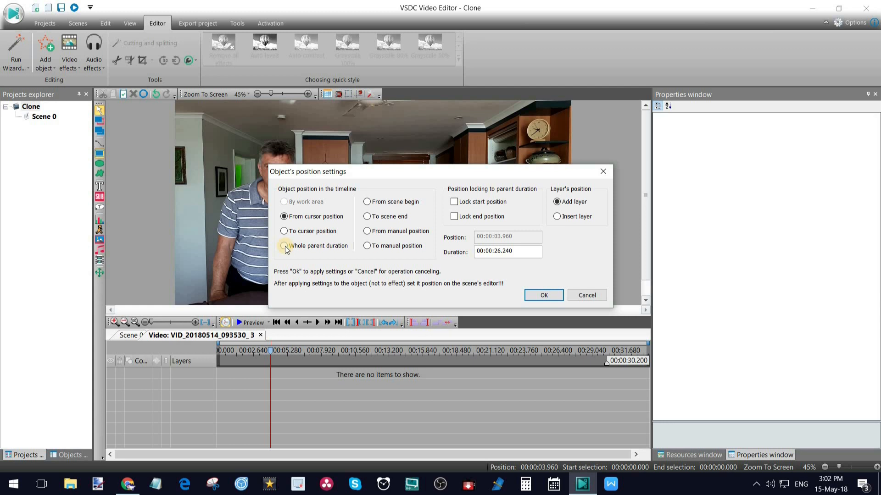
pyautogui.click(285, 246)
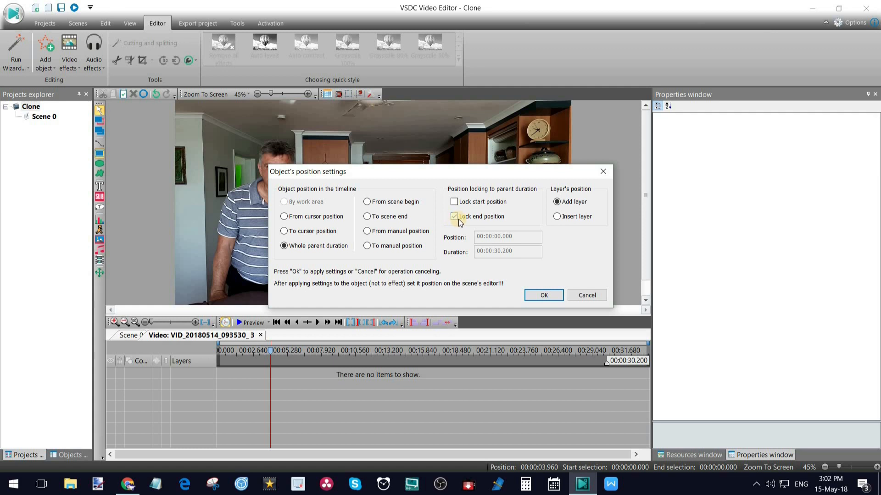
pyautogui.click(543, 295)
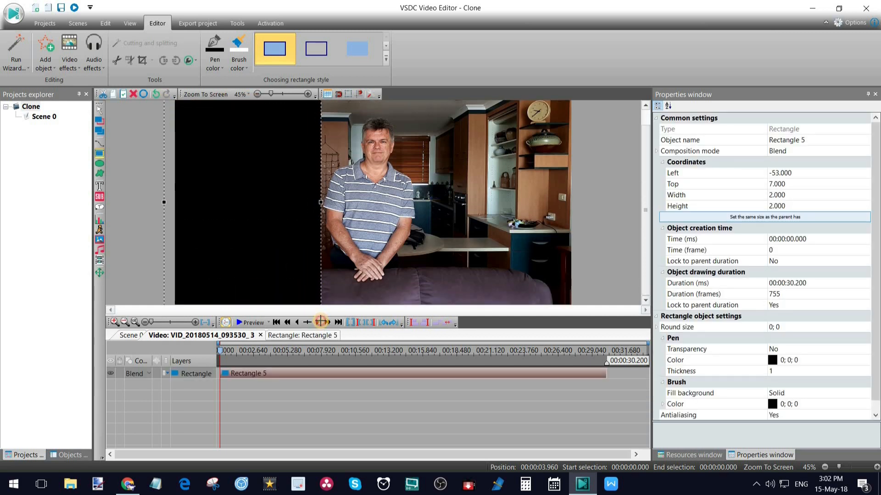
# Zoom out the scene, undo the stray clip shift, and drag the rectangle's edge beside the man
pyautogui.click(765, 217)
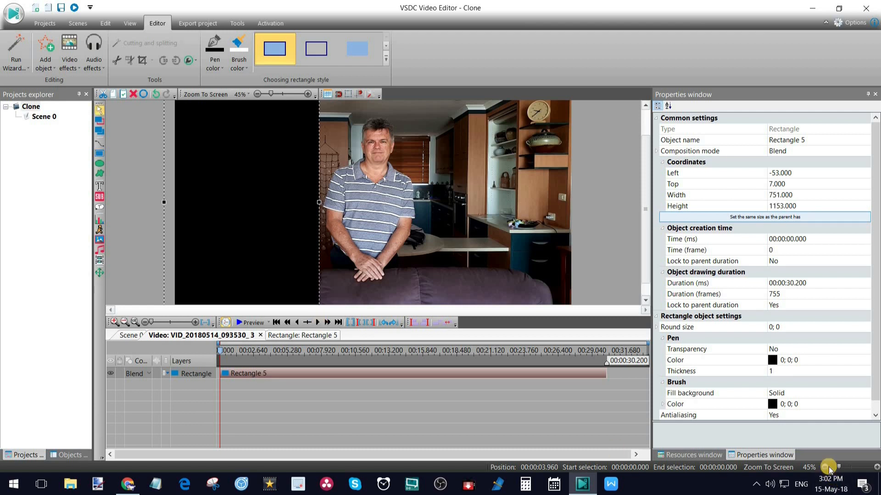
pyautogui.moveTo(829, 468)
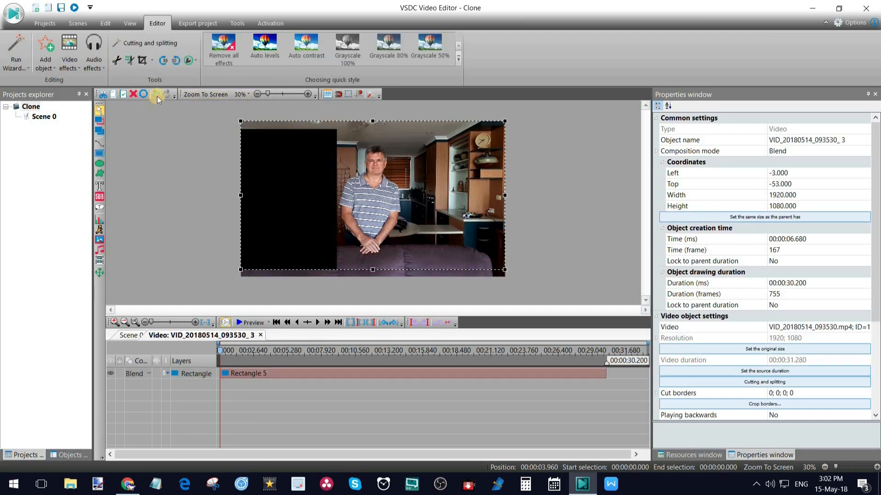
pyautogui.click(167, 94)
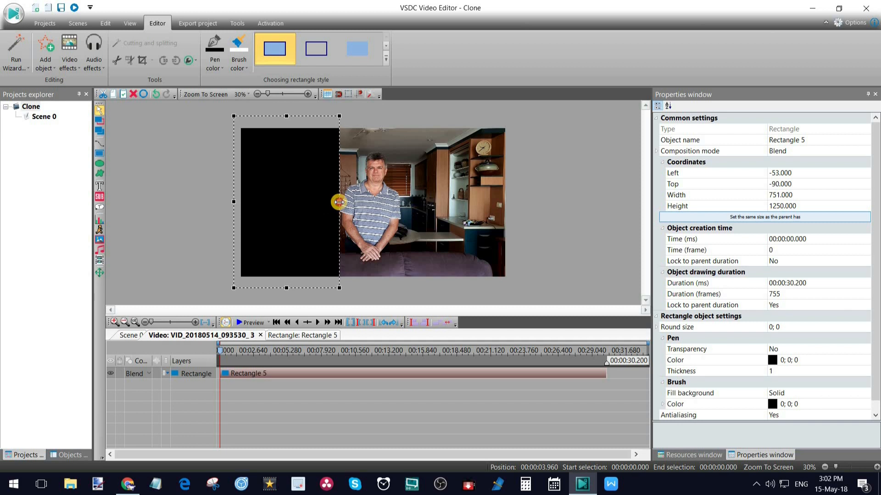
pyautogui.moveTo(339, 202); pyautogui.dragTo(442, 203)
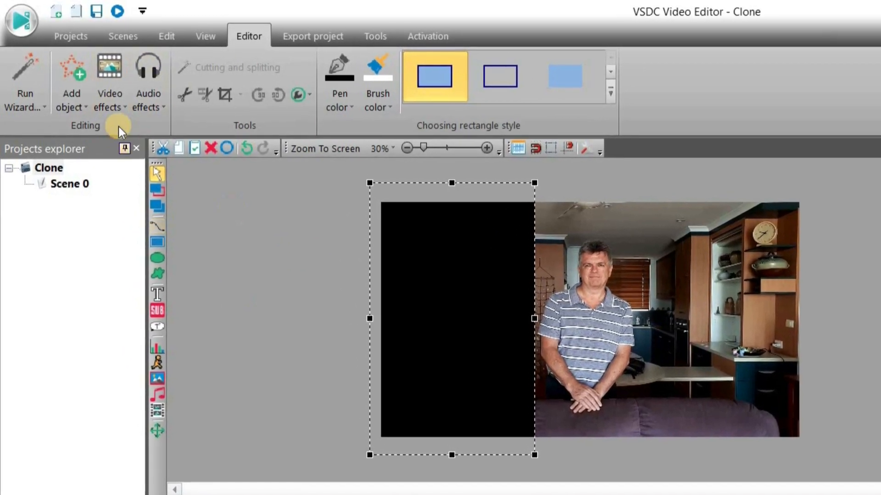
# Apply a Gaussian blur to the black rectangle for its full 30.2 s, end locked
pyautogui.click(110, 85)
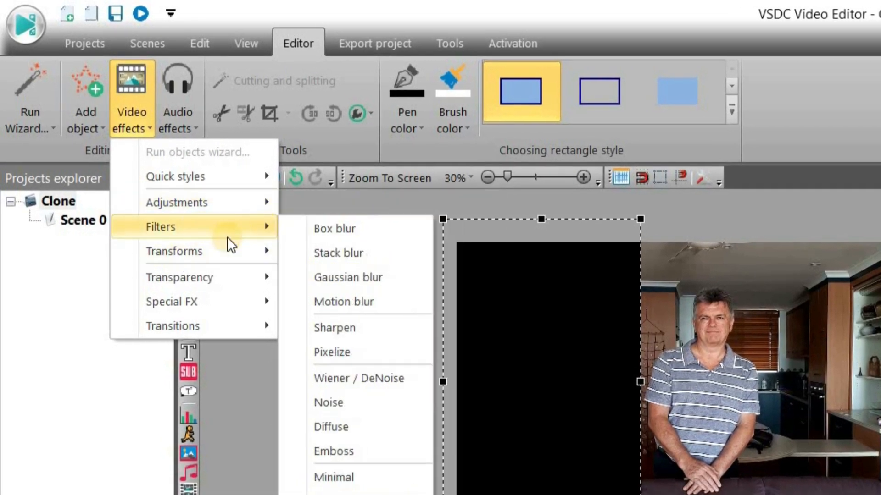
pyautogui.moveTo(371, 277)
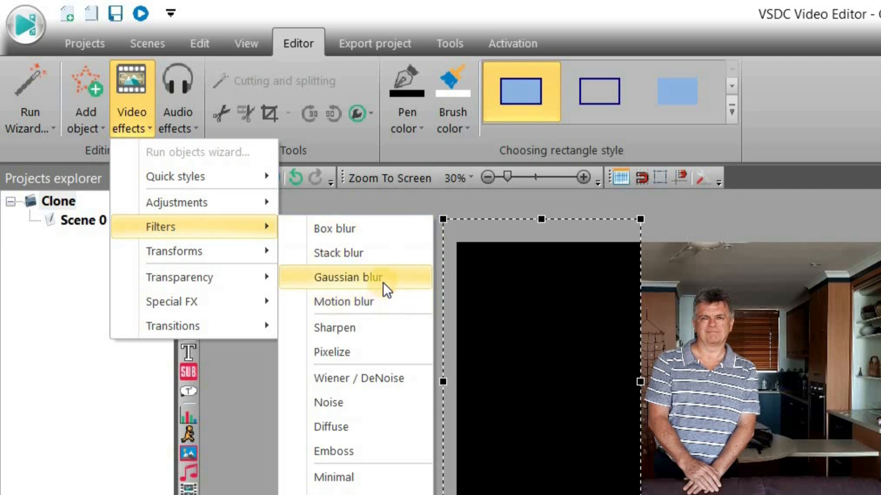
pyautogui.moveTo(359, 290)
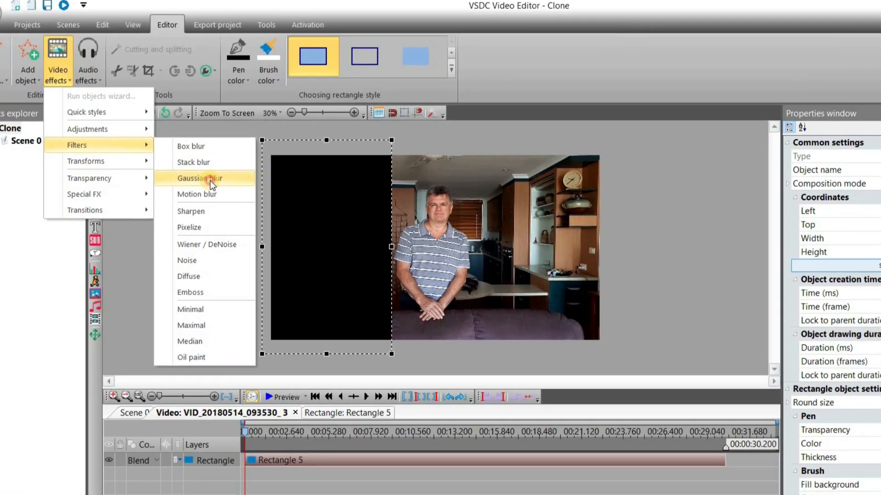
pyautogui.click(200, 178)
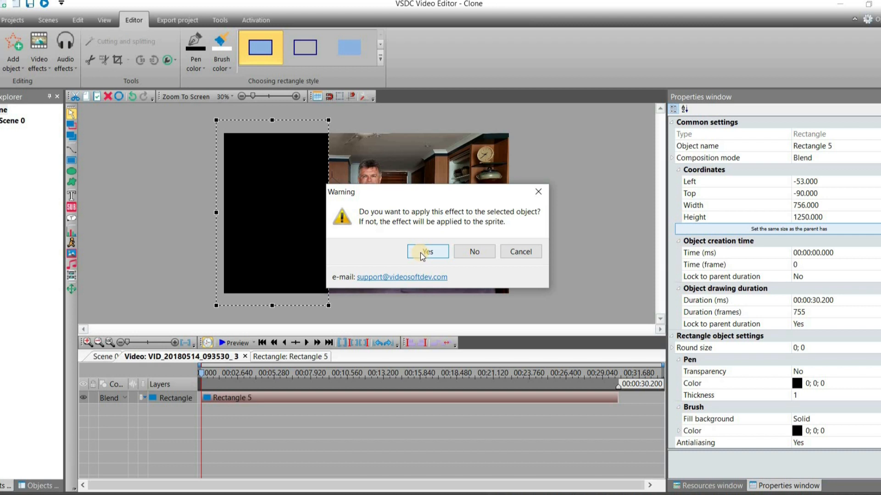
pyautogui.click(427, 252)
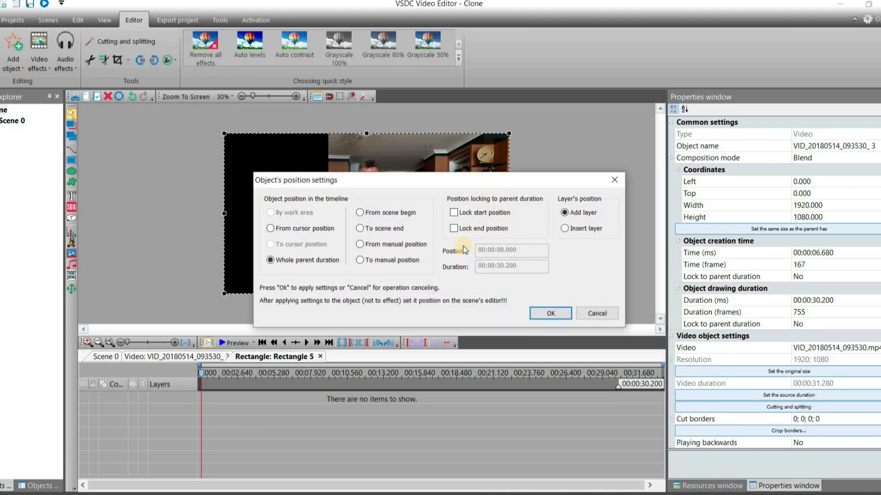
pyautogui.click(453, 228)
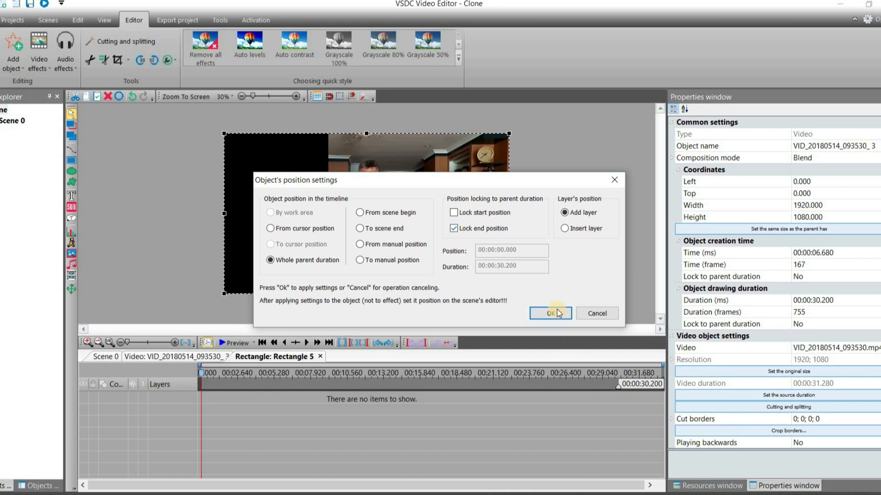
pyautogui.click(550, 314)
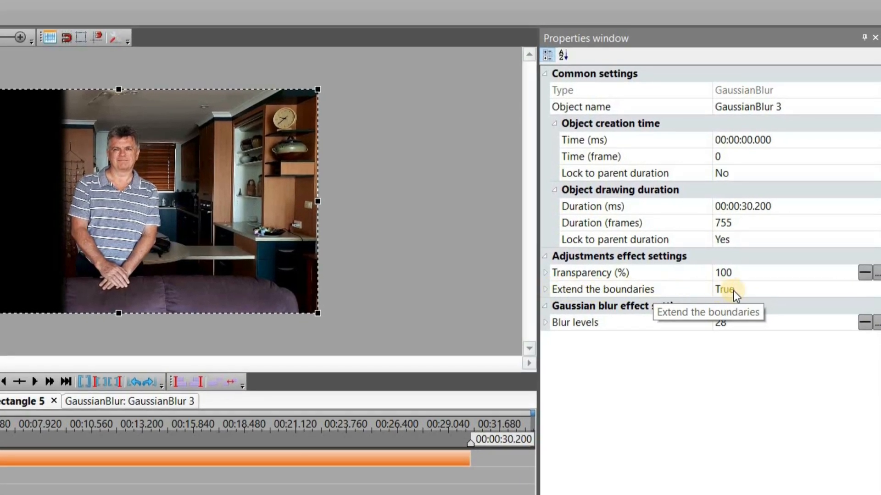
# Try different GaussianBlur 3 blur levels, finally settling on 29; 29
pyautogui.click(725, 289)
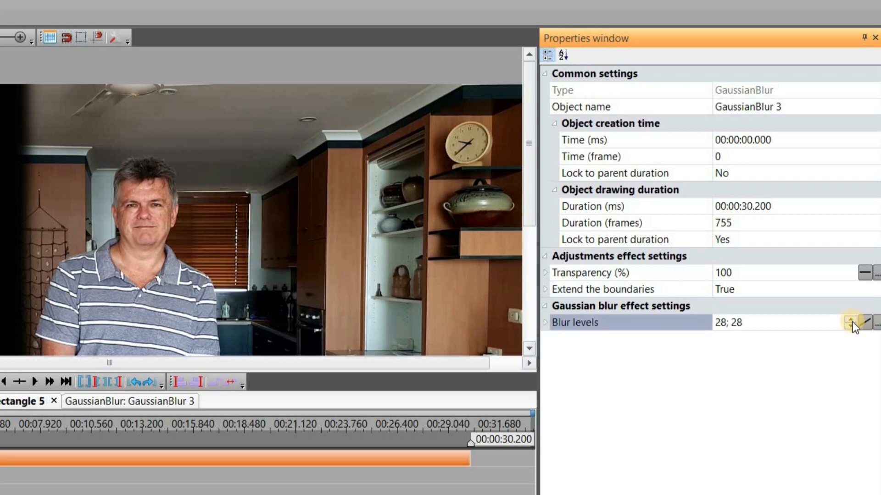
pyautogui.click(850, 318)
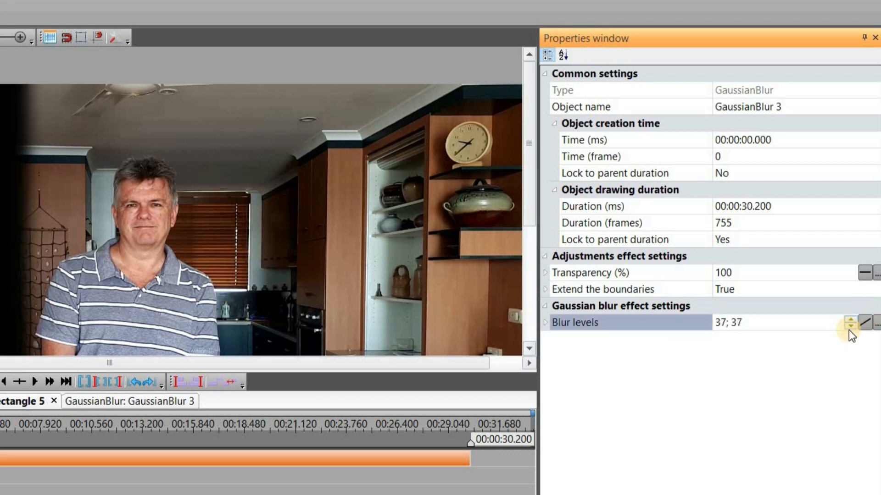
pyautogui.click(850, 327)
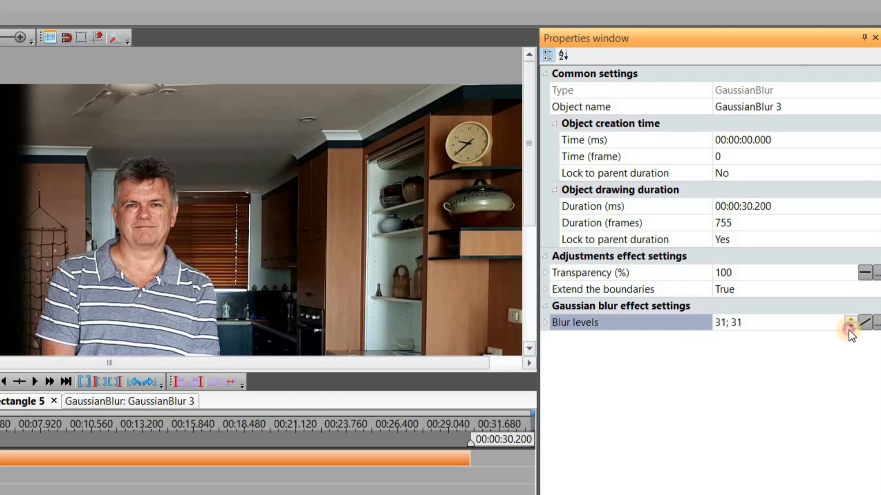
pyautogui.click(850, 325)
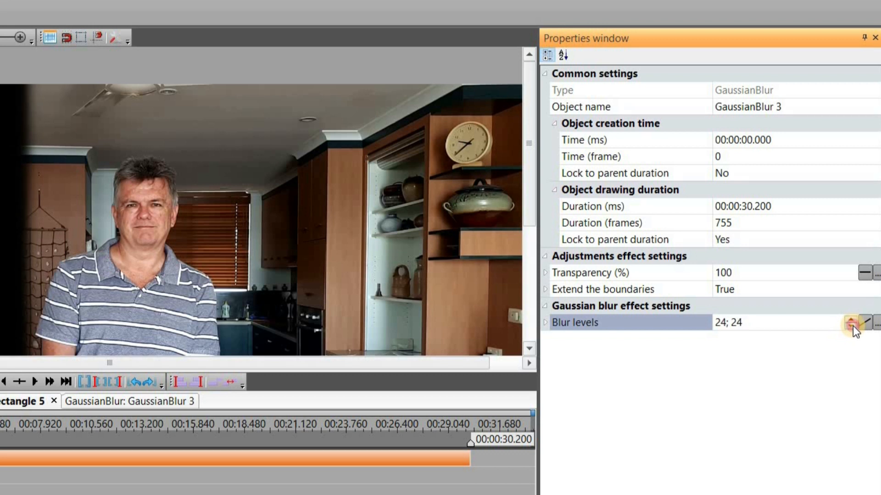
pyautogui.click(853, 322)
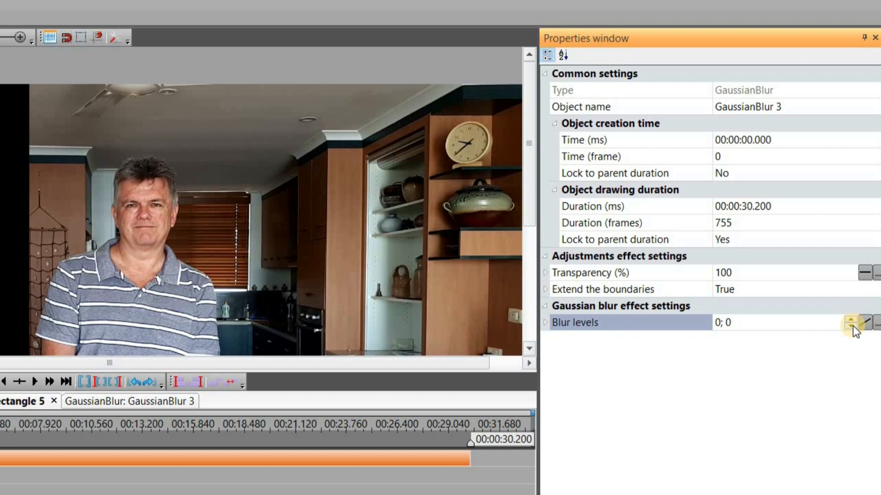
pyautogui.click(865, 320)
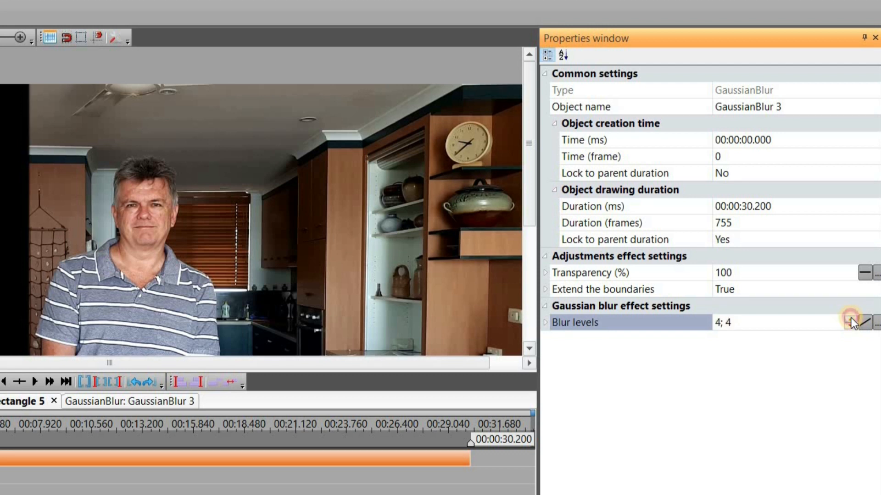
pyautogui.click(865, 320)
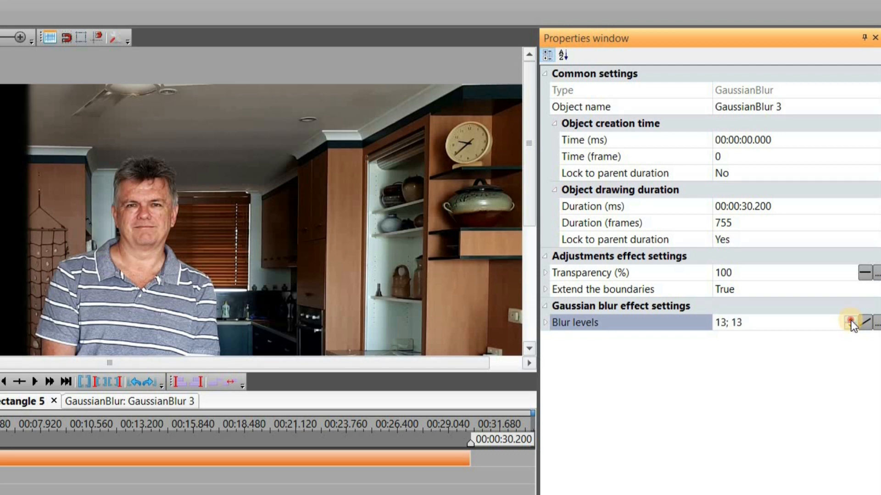
pyautogui.click(864, 321)
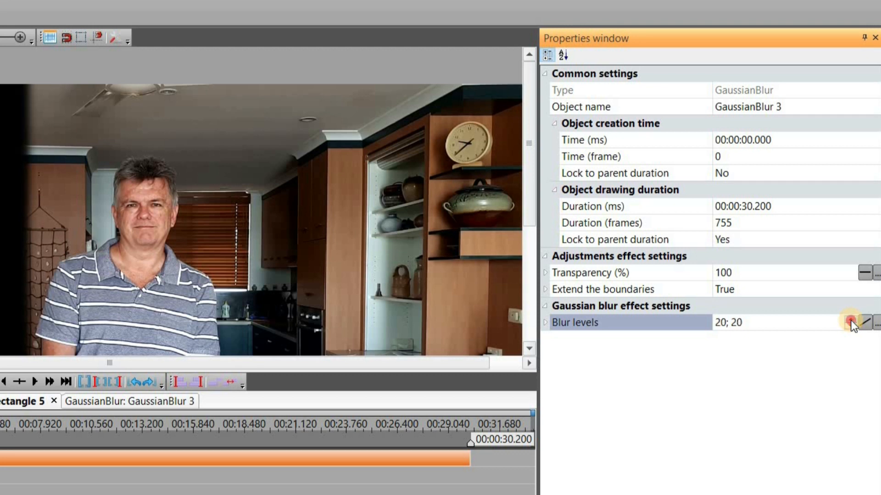
pyautogui.click(851, 321)
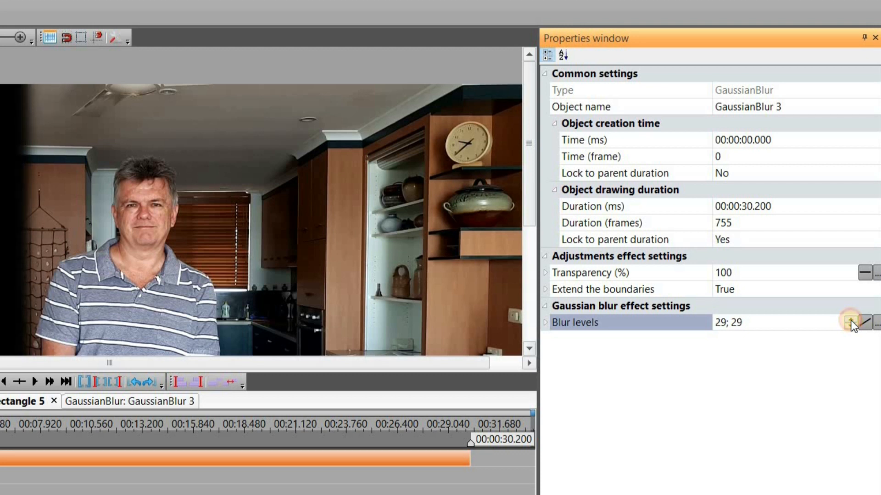
pyautogui.click(850, 320)
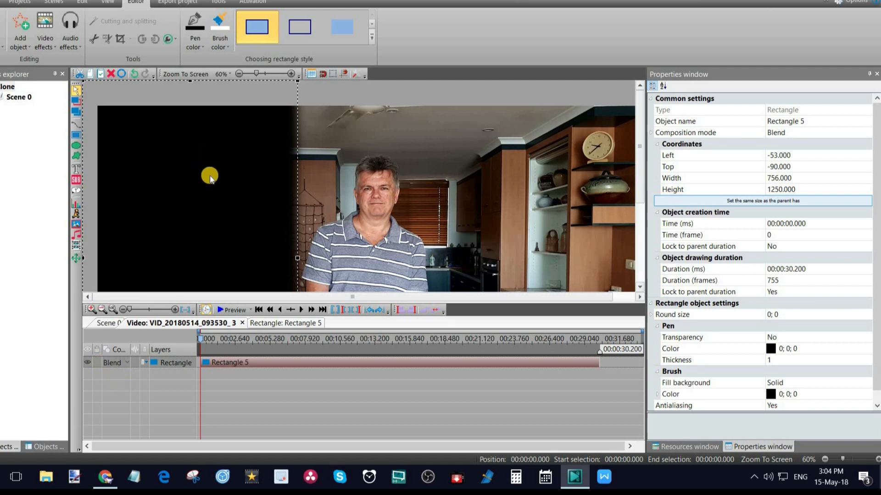
pyautogui.moveTo(181, 175)
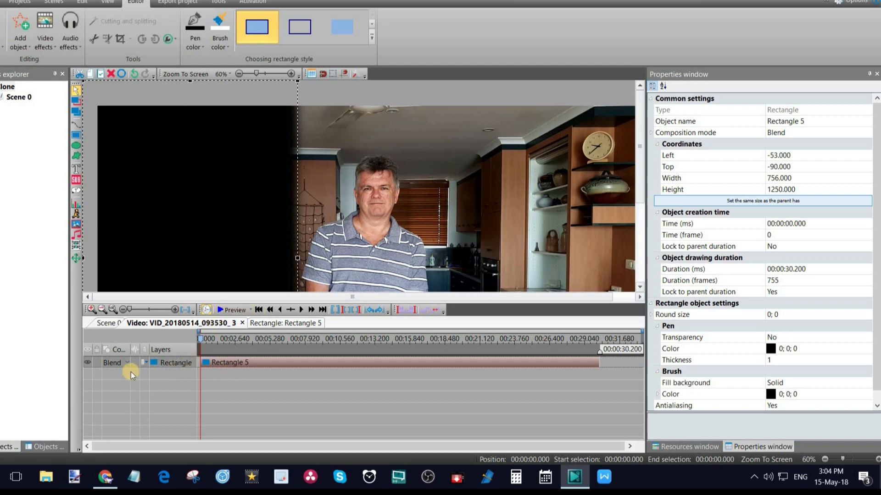
# Set Rectangle 5's composition mode to Inverted mask
pyautogui.click(128, 362)
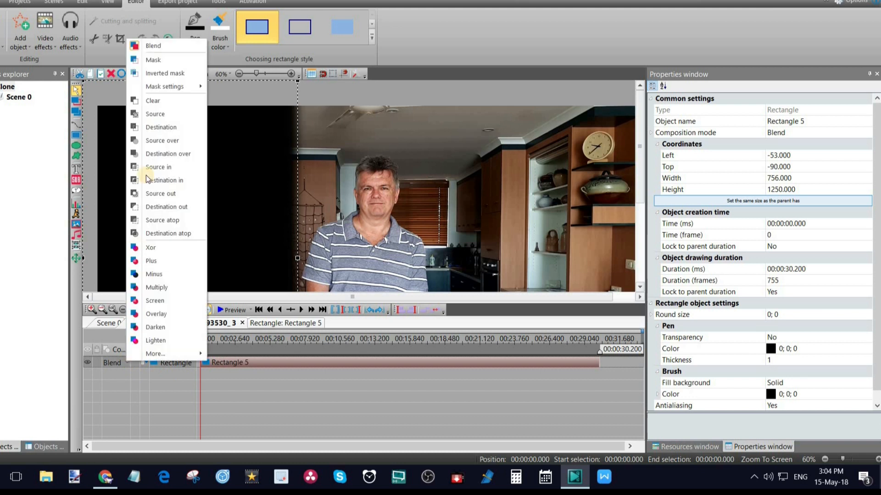
pyautogui.click(153, 60)
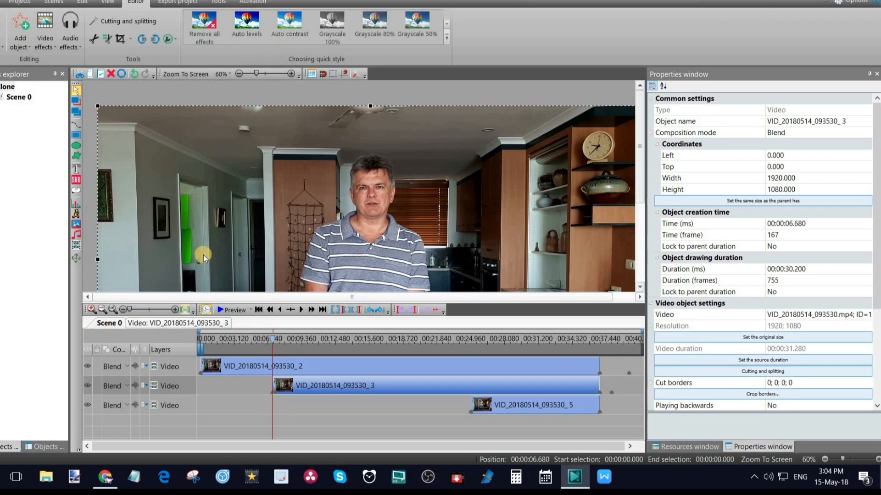
pyautogui.click(231, 310)
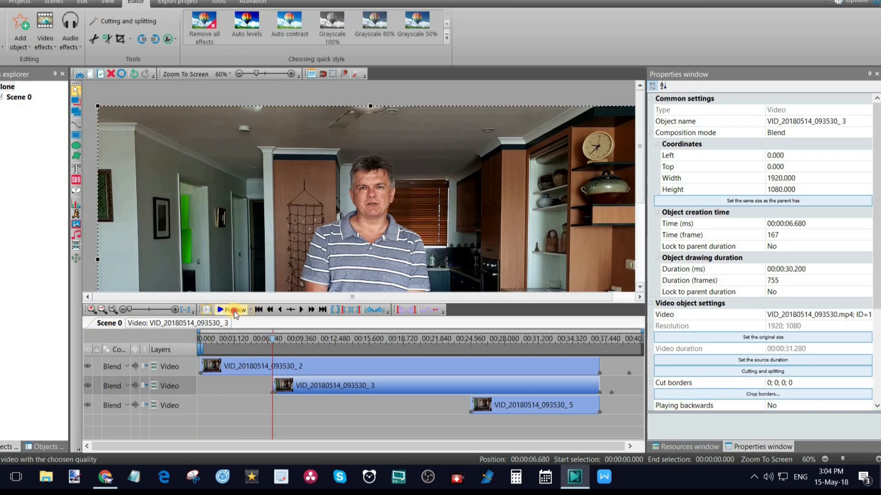
pyautogui.click(230, 310)
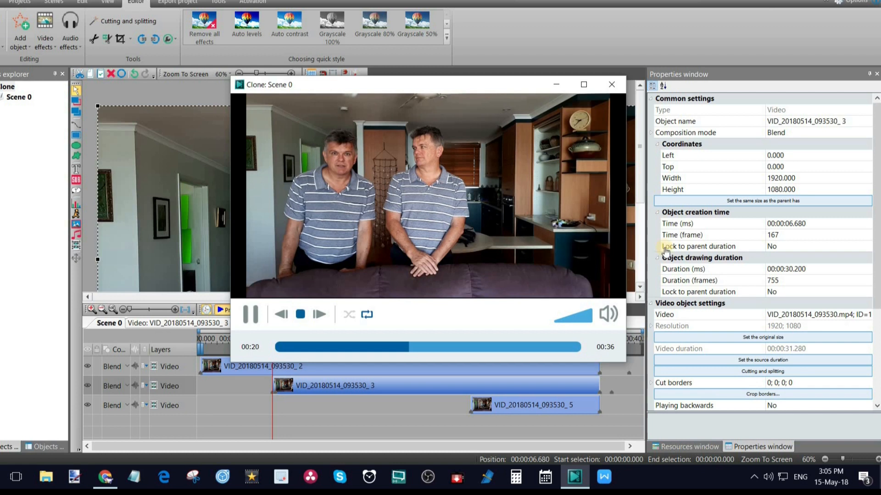
pyautogui.click(611, 84)
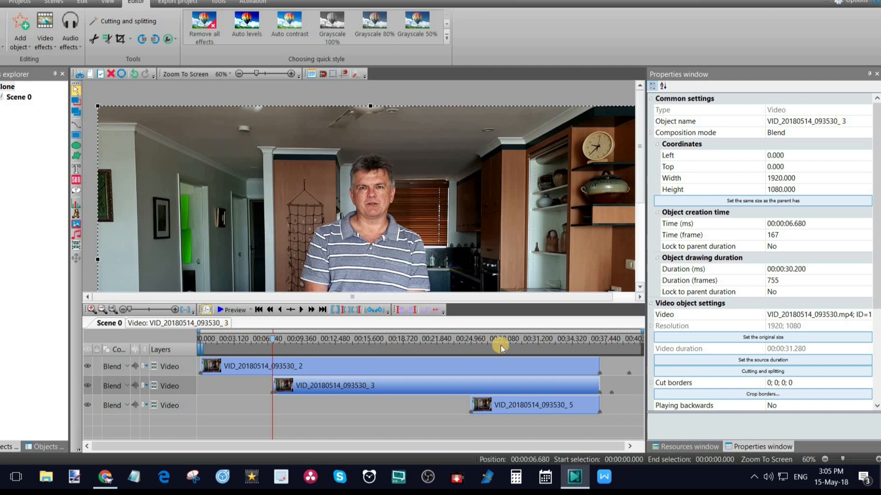
# Open the VID_20180514_093530_5 clip and accept full 11.92 s rectangle placement
pyautogui.click(475, 342)
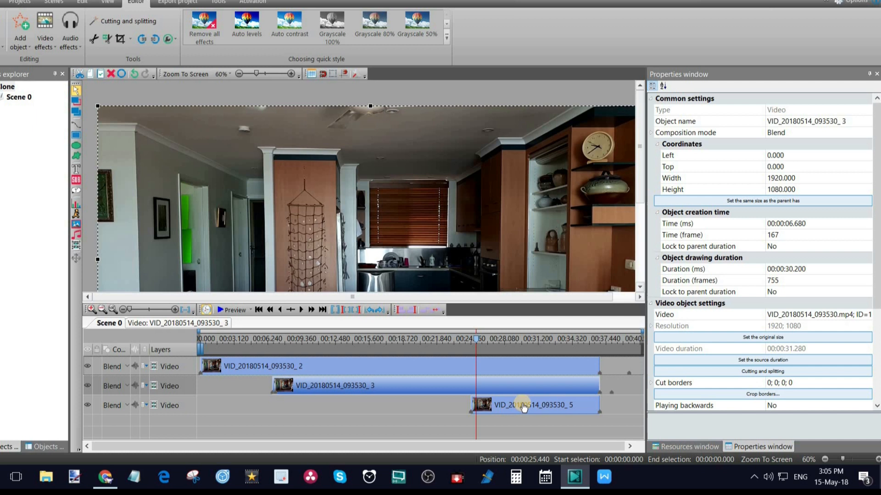
pyautogui.moveTo(510, 398)
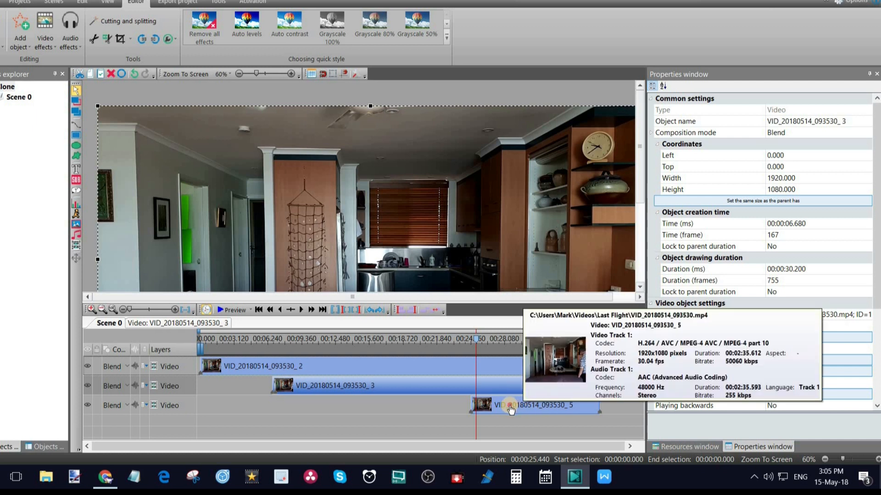
pyautogui.click(536, 405)
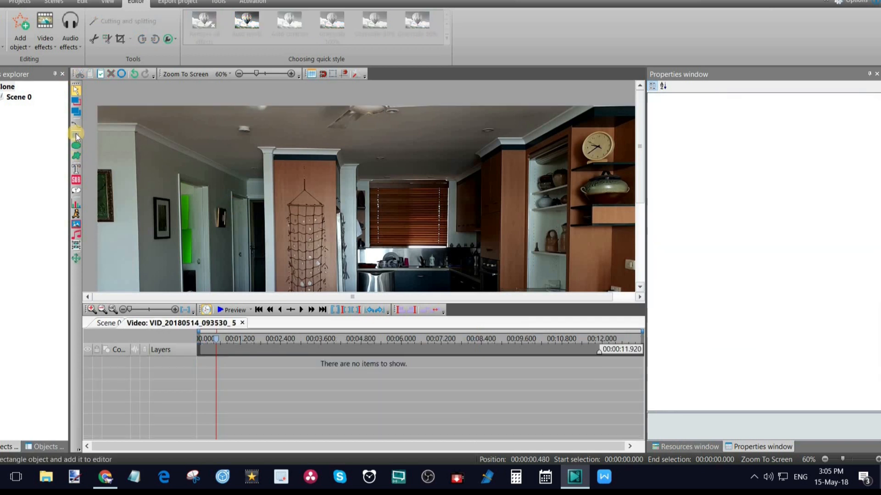
pyautogui.moveTo(76, 133)
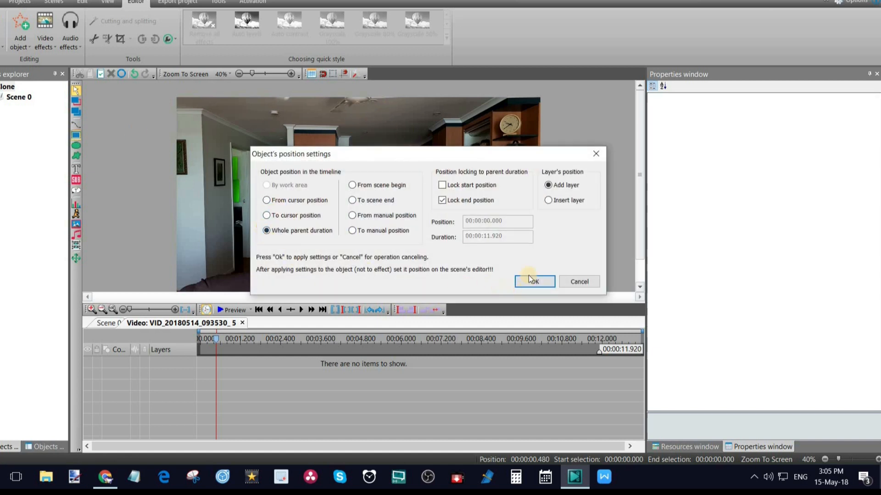
pyautogui.click(534, 281)
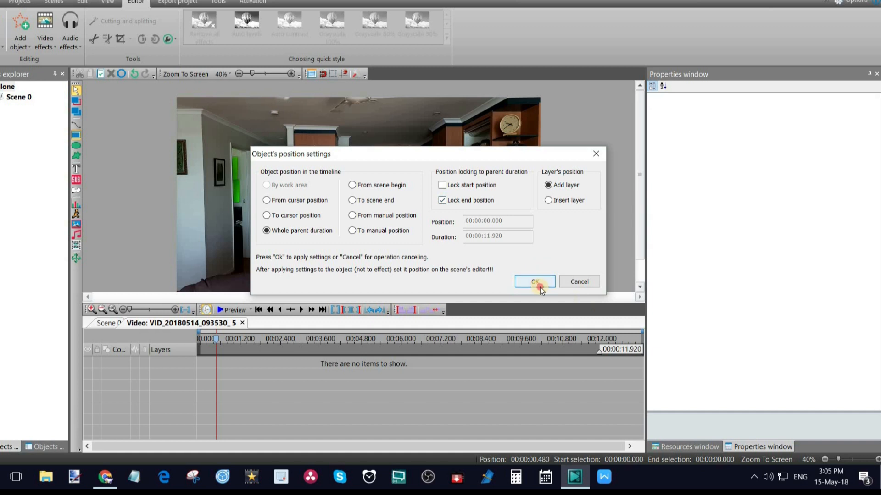
pyautogui.click(532, 283)
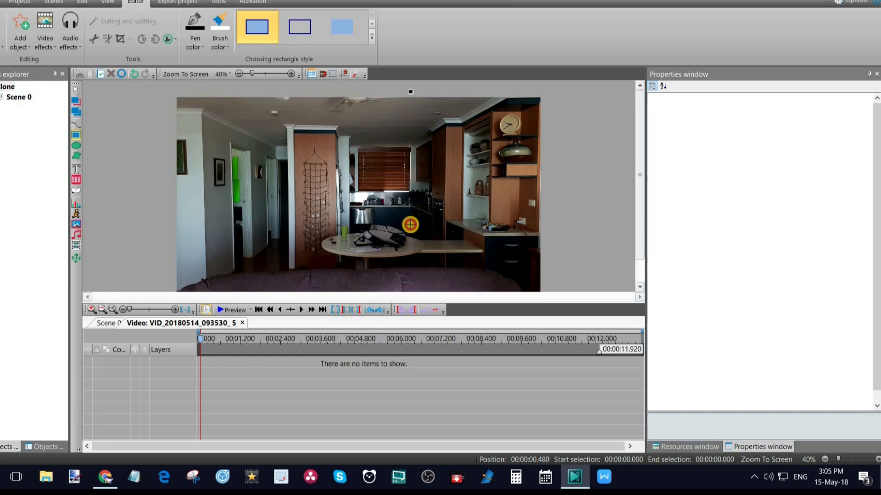
# Draw Rectangle 6 over the right side and add a full-length Gaussian blur
pyautogui.moveTo(410, 81); pyautogui.dragTo(548, 283)
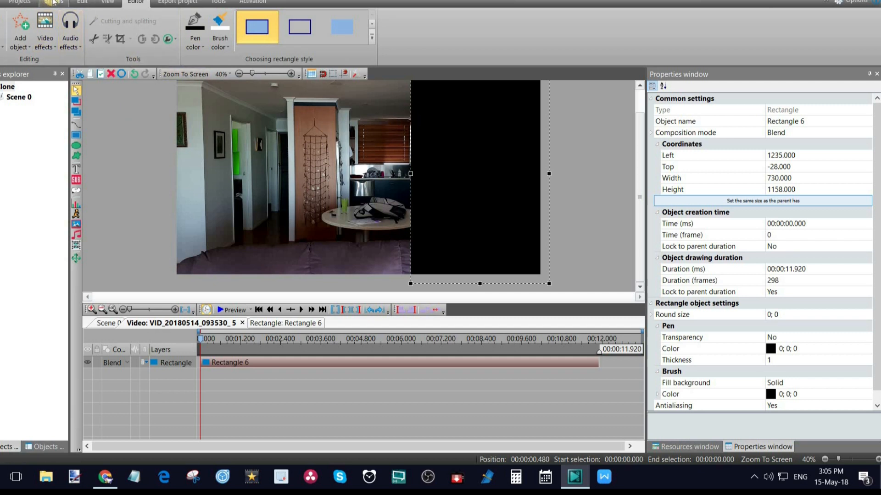
pyautogui.click(45, 30)
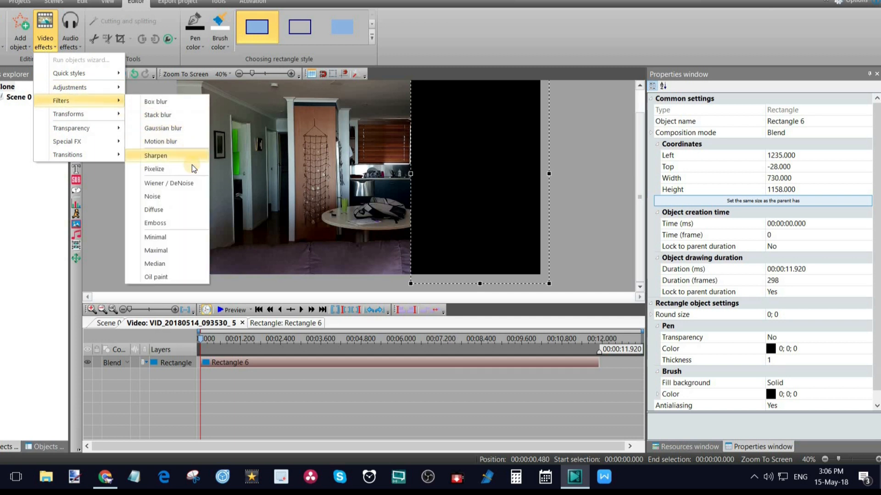
pyautogui.click(155, 156)
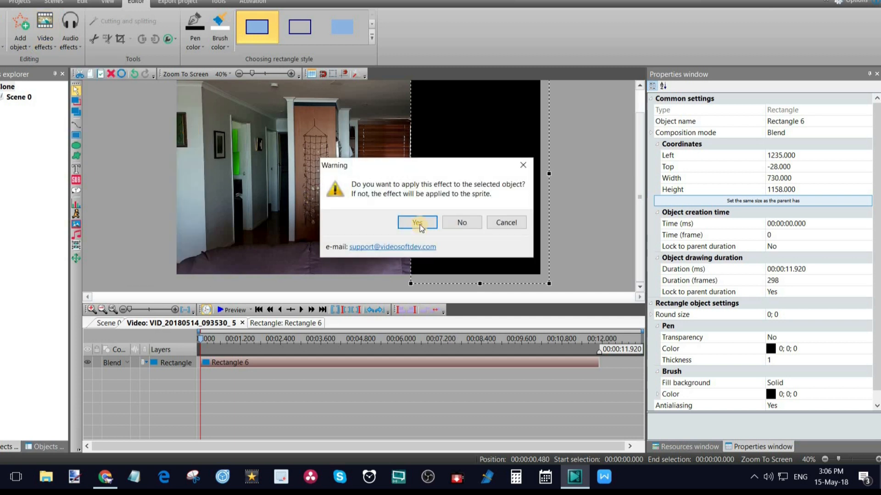
pyautogui.click(417, 222)
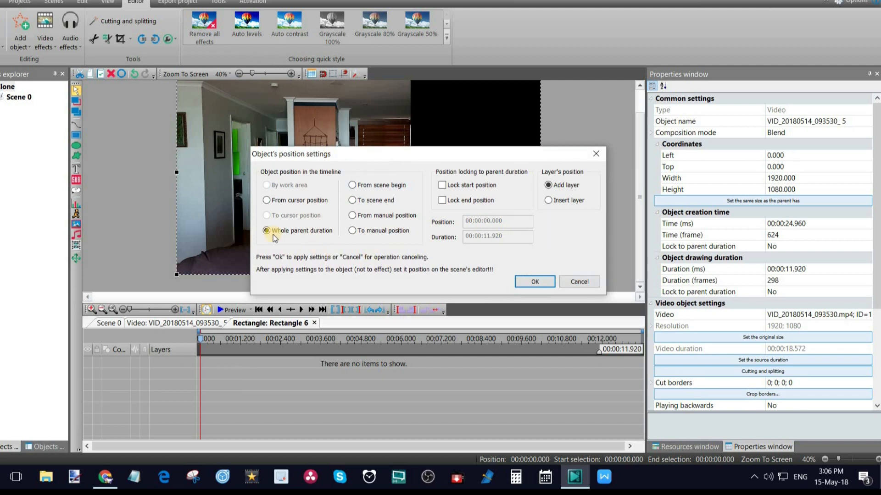
pyautogui.click(534, 281)
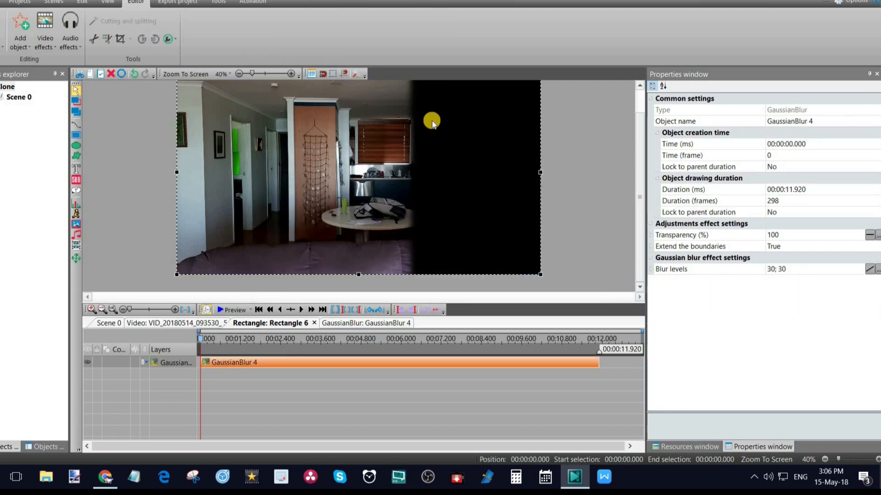
pyautogui.moveTo(418, 226)
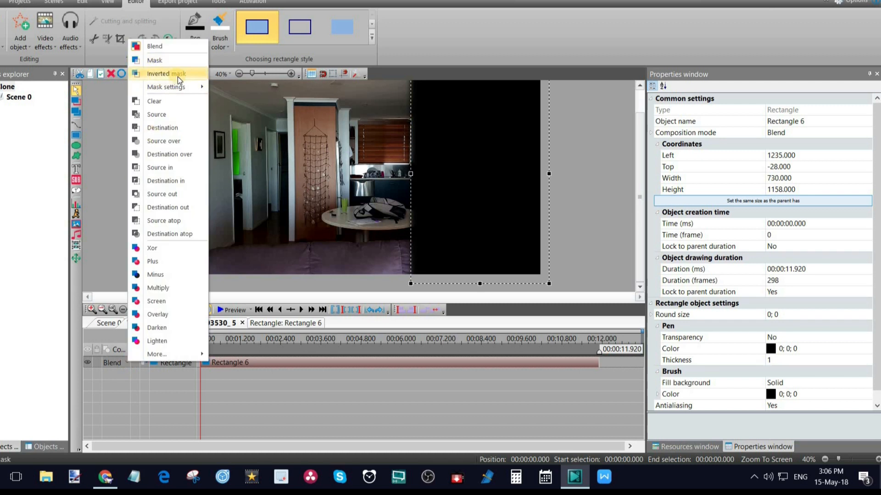
# Switch Rectangle 6's composition mode to Inverted mask
pyautogui.click(155, 60)
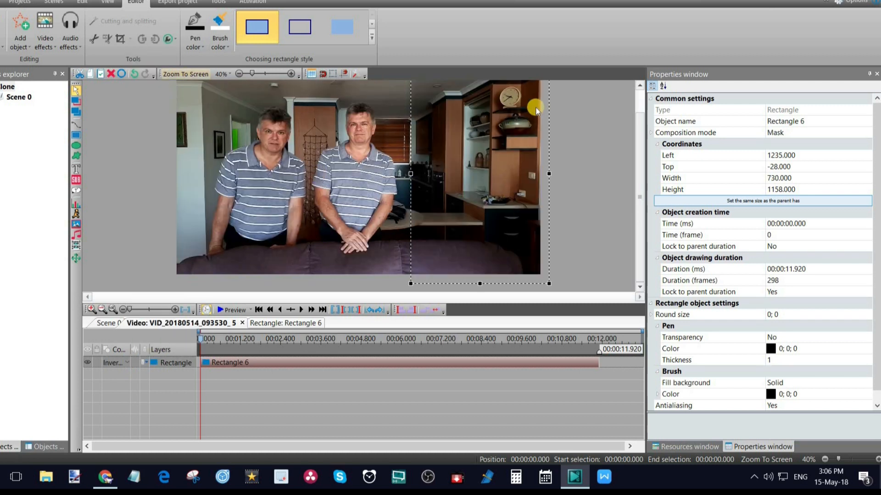
pyautogui.moveTo(468, 167)
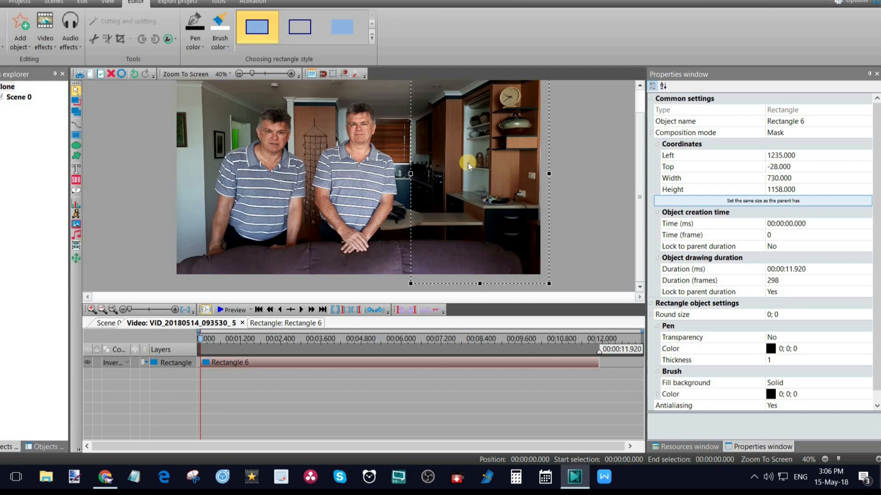
pyautogui.moveTo(546, 175)
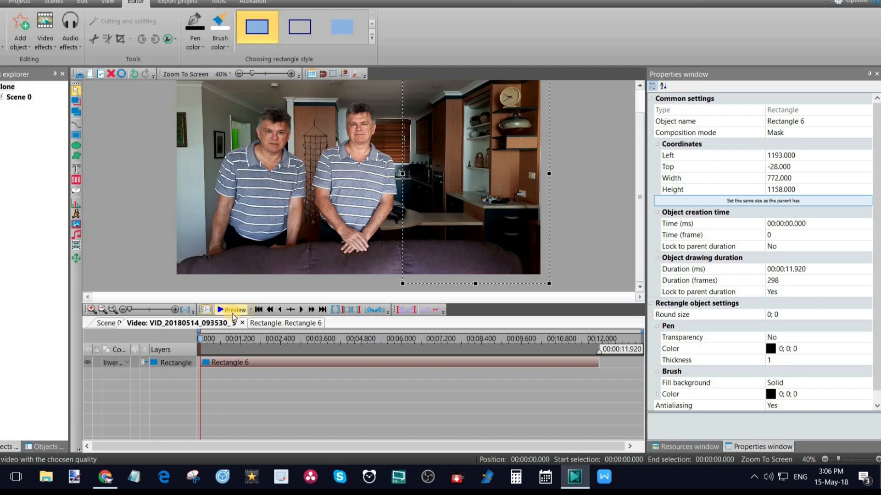
# Play the Clone: Scene 0 preview briefly, then pause it
pyautogui.click(232, 309)
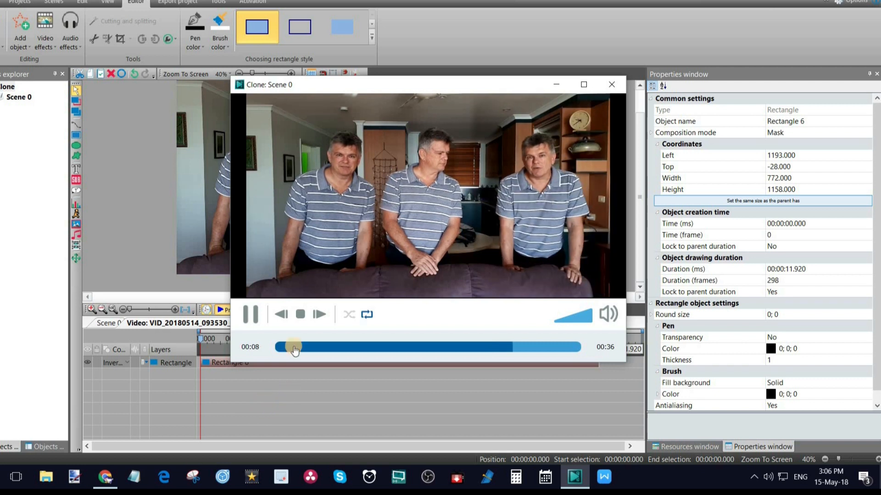
pyautogui.click(299, 313)
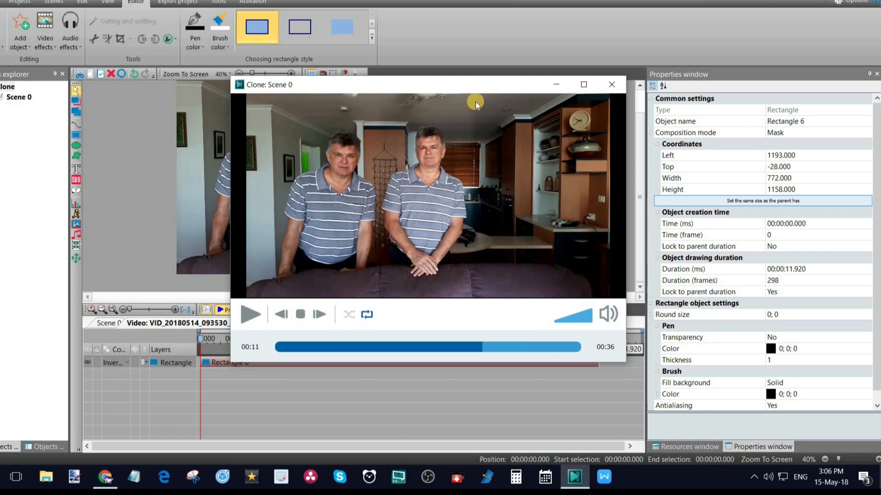
pyautogui.moveTo(475, 171)
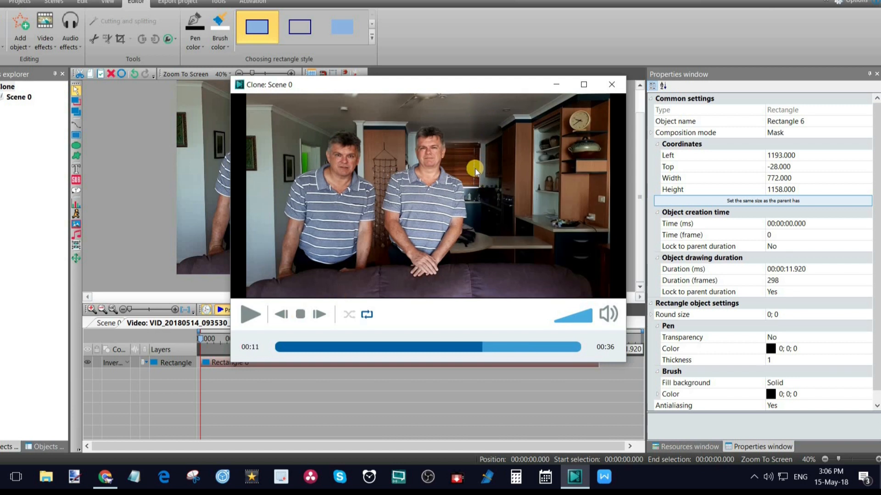
pyautogui.moveTo(530, 185)
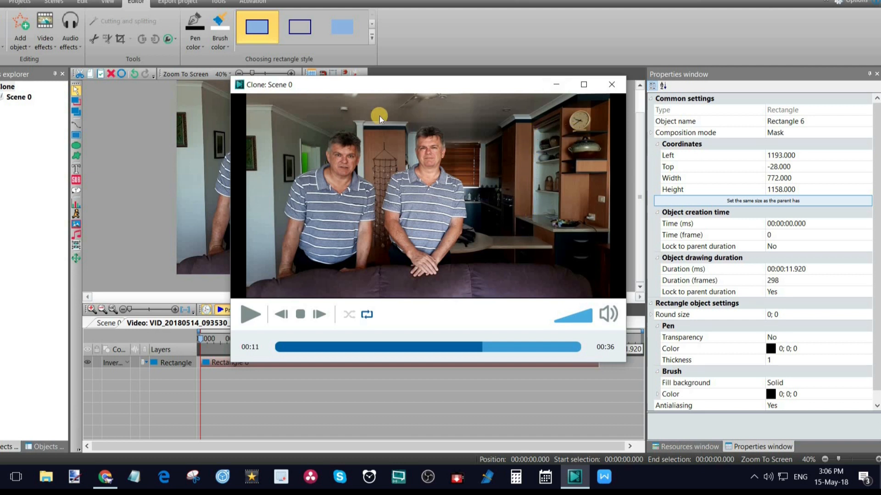
pyautogui.moveTo(380, 139)
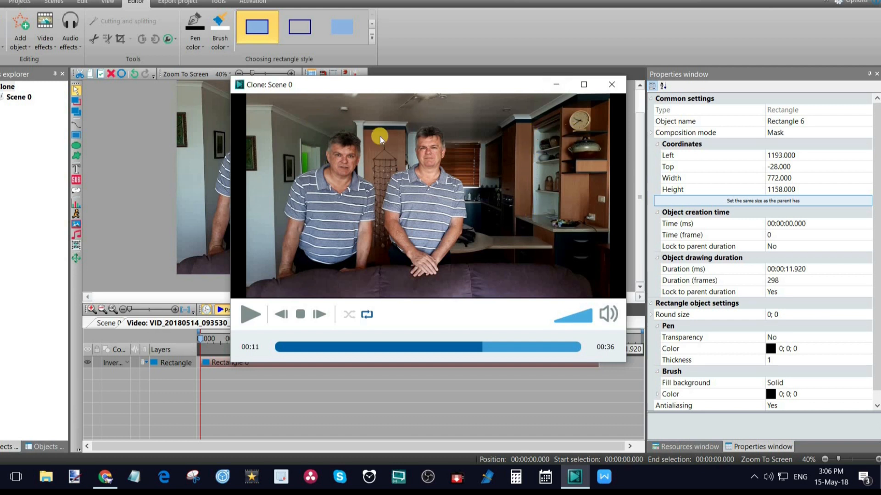
pyautogui.moveTo(533, 149)
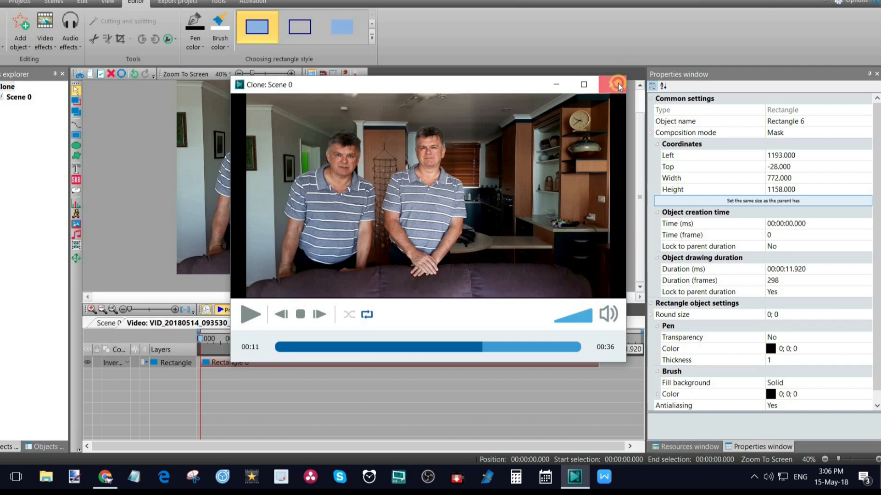
# Close the preview and add a Brightness/Contrast/Gamma effect (brightness 5, gamma -2)
pyautogui.click(613, 84)
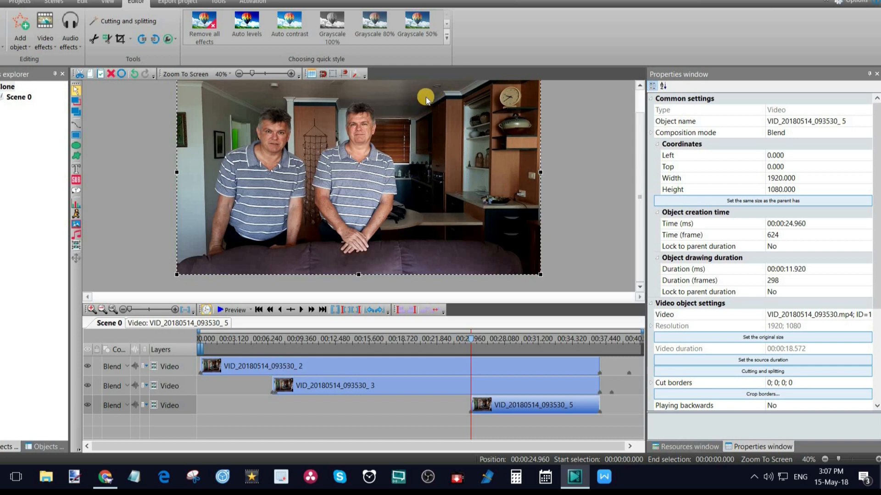
pyautogui.moveTo(465, 138)
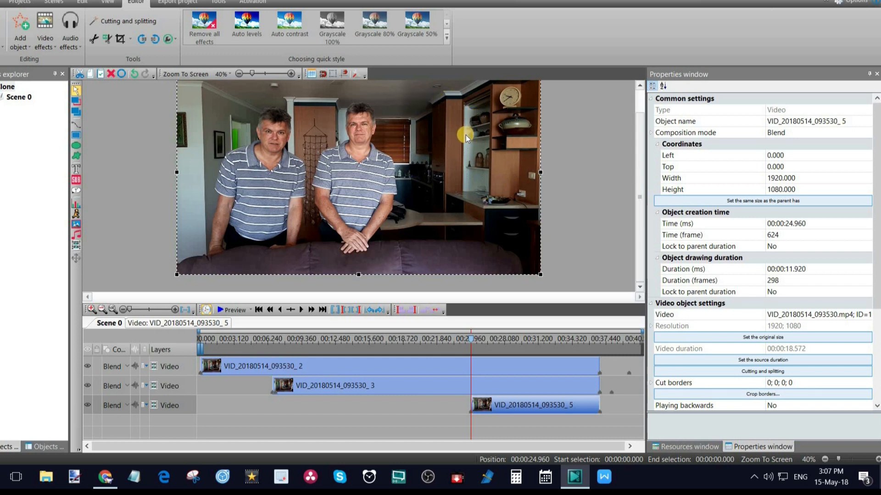
pyautogui.moveTo(518, 406)
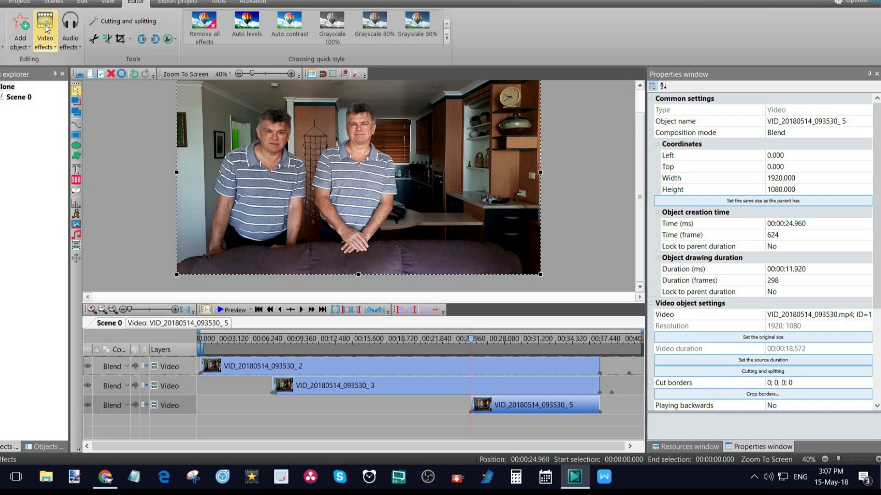
pyautogui.click(44, 29)
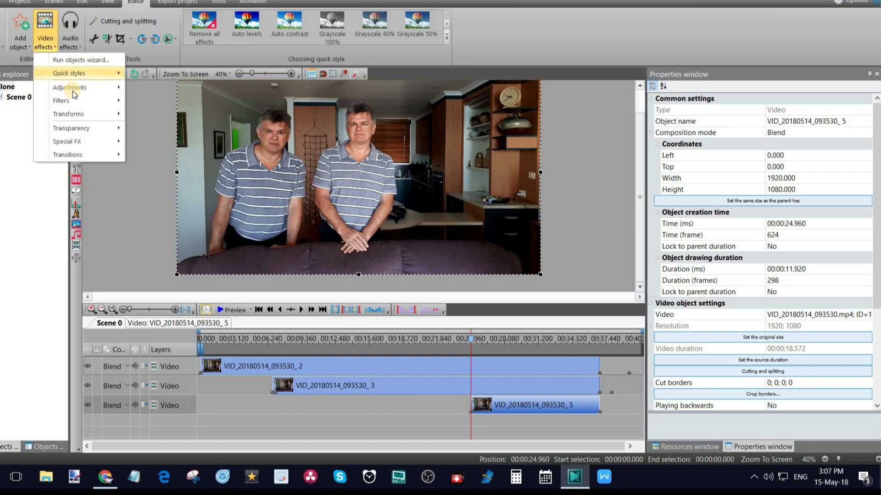
pyautogui.moveTo(70, 87)
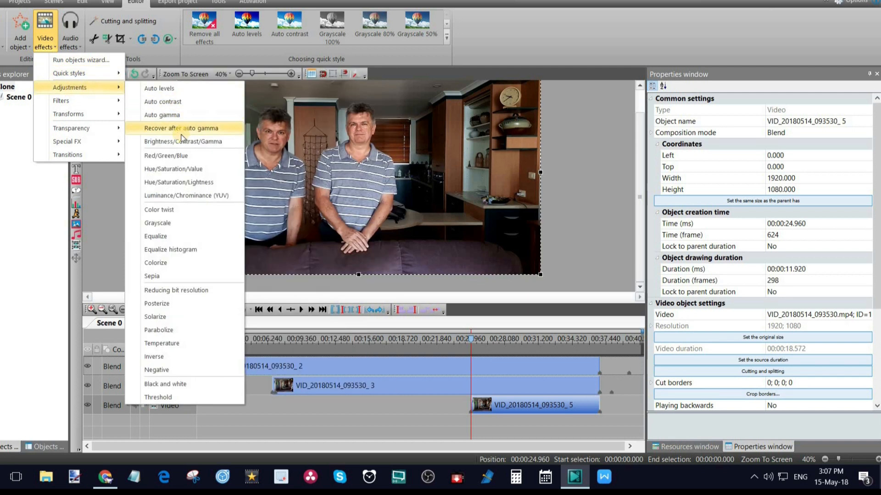
pyautogui.moveTo(184, 141)
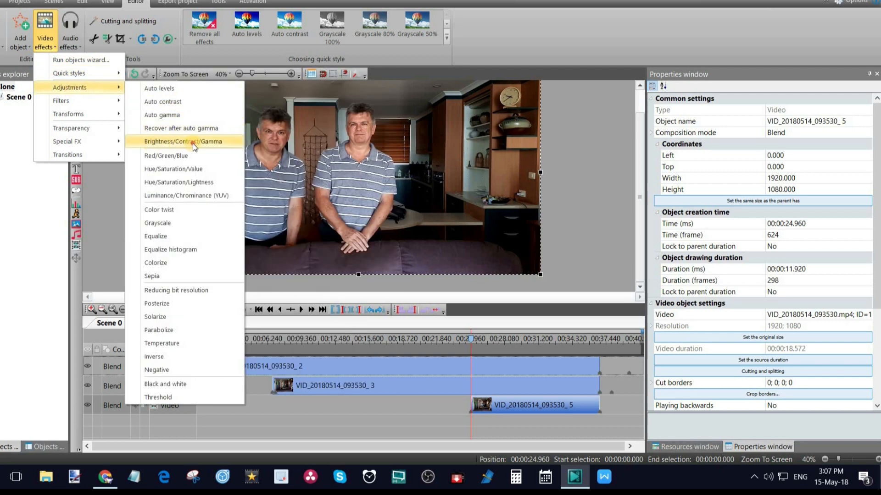
pyautogui.click(183, 140)
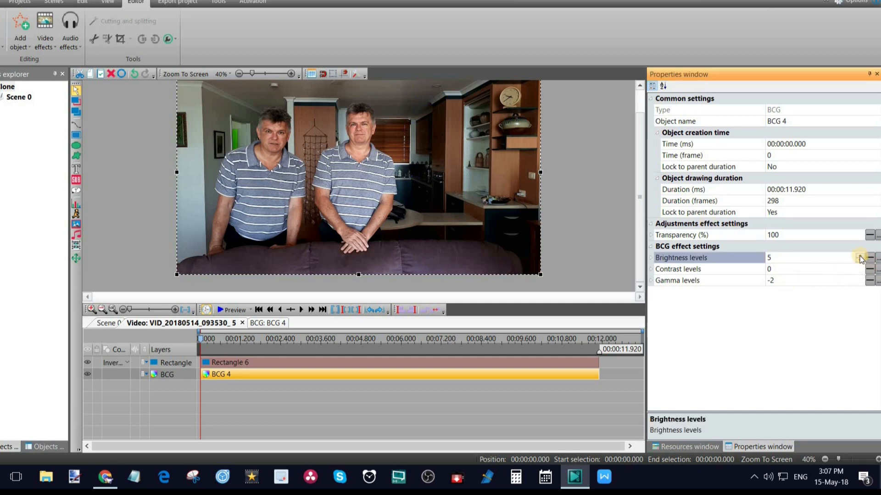
# Raise the third clone's brightness level to 17
pyautogui.click(871, 256)
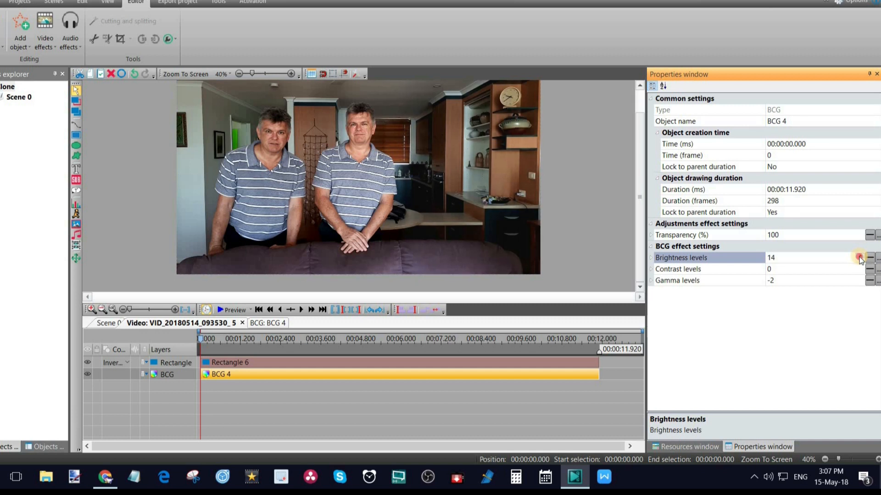
pyautogui.click(869, 256)
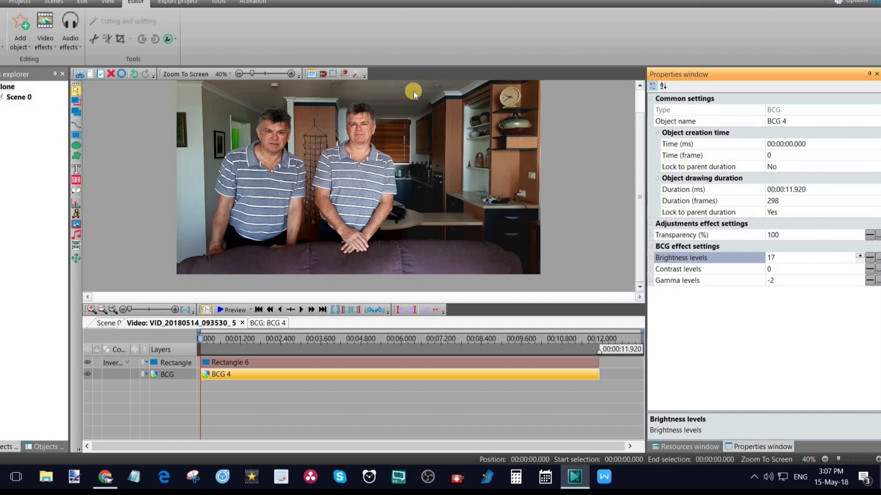
pyautogui.moveTo(338, 100)
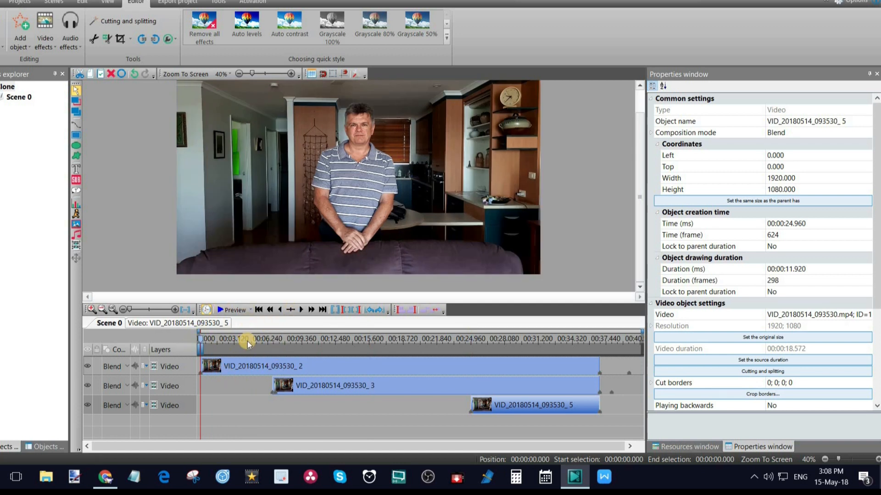
# Preview the scene from the six-second mark, then move the playhead to about 24.5 s
pyautogui.click(247, 340)
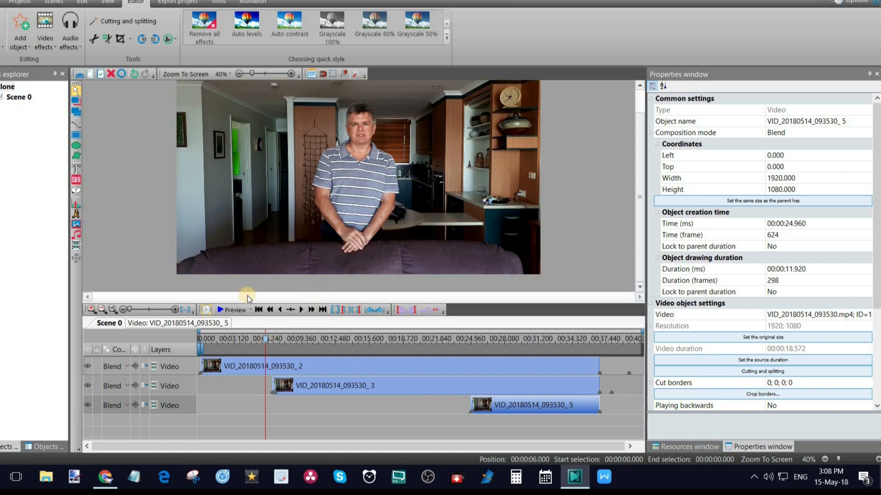
pyautogui.click(221, 309)
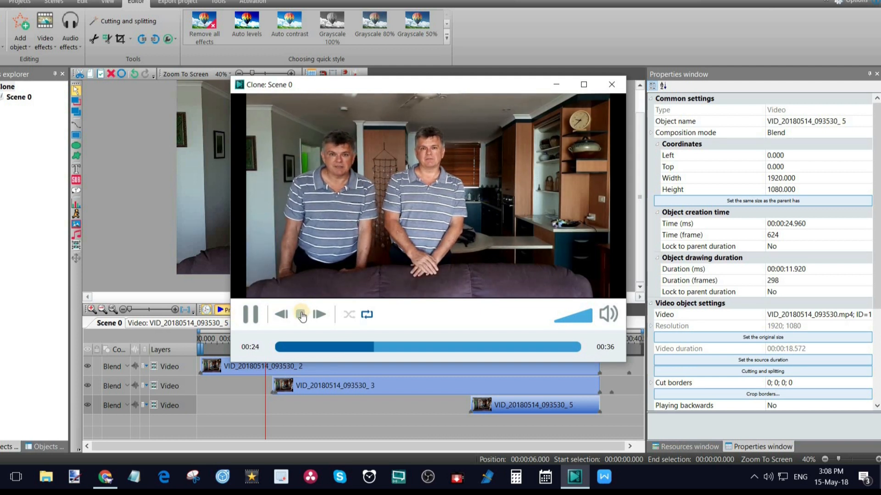
pyautogui.click(300, 314)
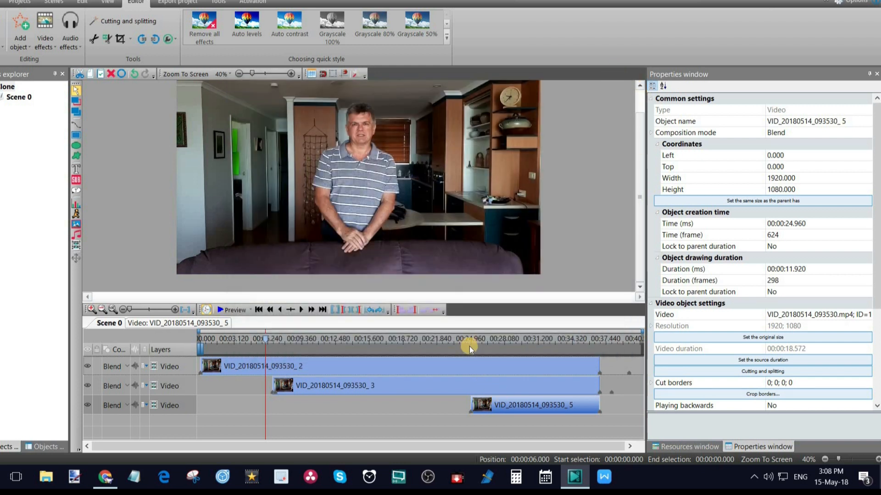
pyautogui.click(463, 341)
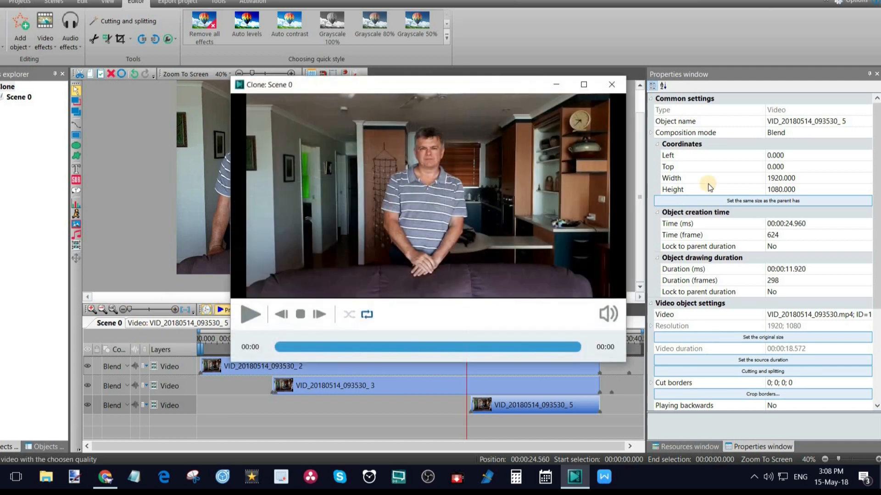
# Play the Scene 0 preview to about 00:12 to compare clone brightness
pyautogui.click(250, 314)
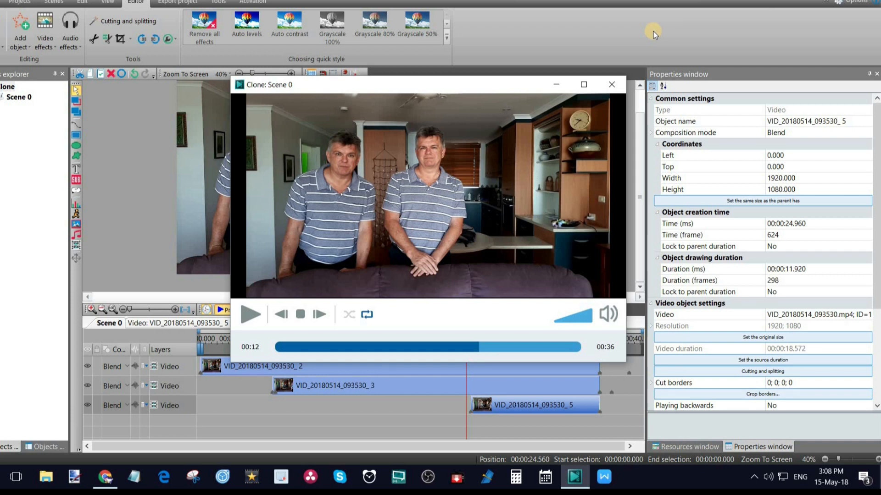
pyautogui.moveTo(637, 35)
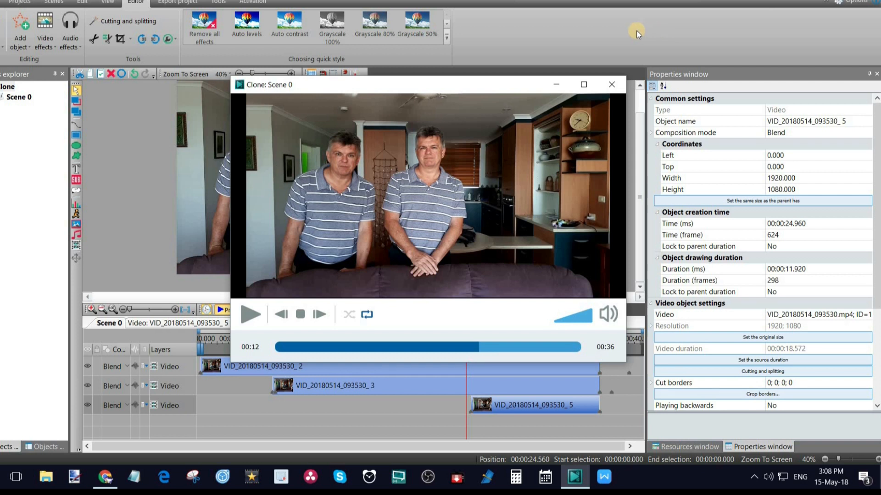
pyautogui.moveTo(572, 50)
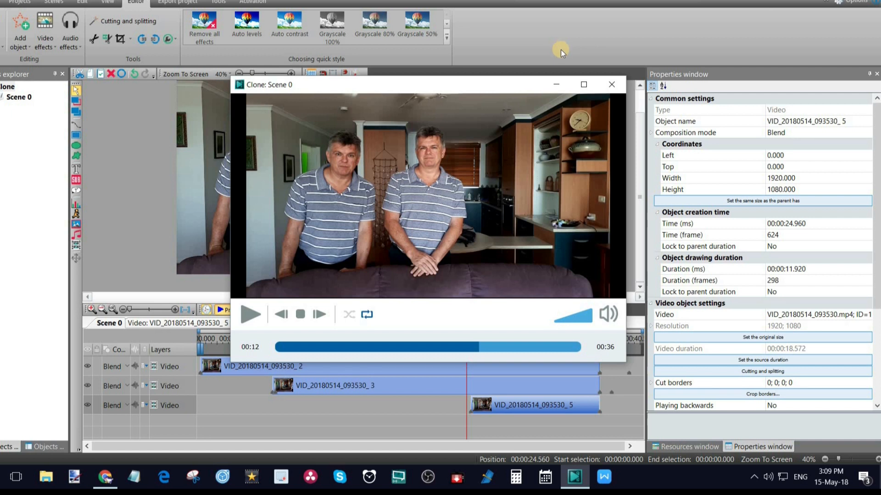
pyautogui.moveTo(560, 47)
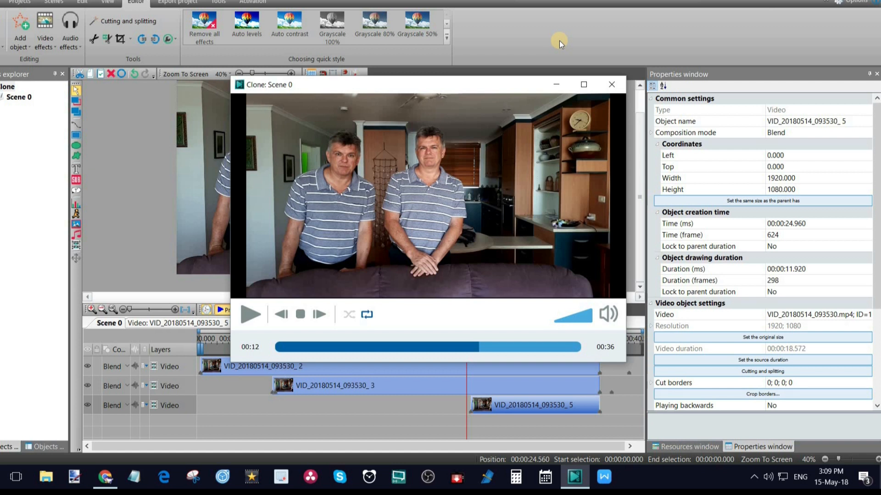
pyautogui.moveTo(565, 35)
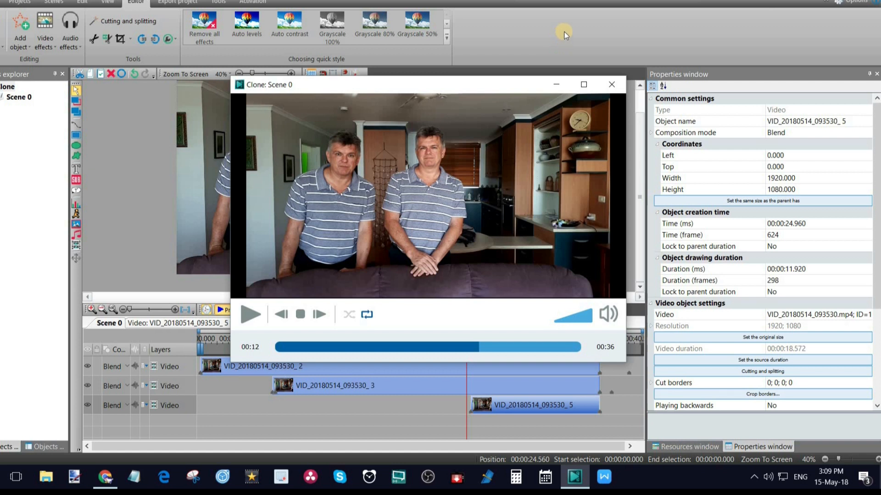
pyautogui.moveTo(566, 32)
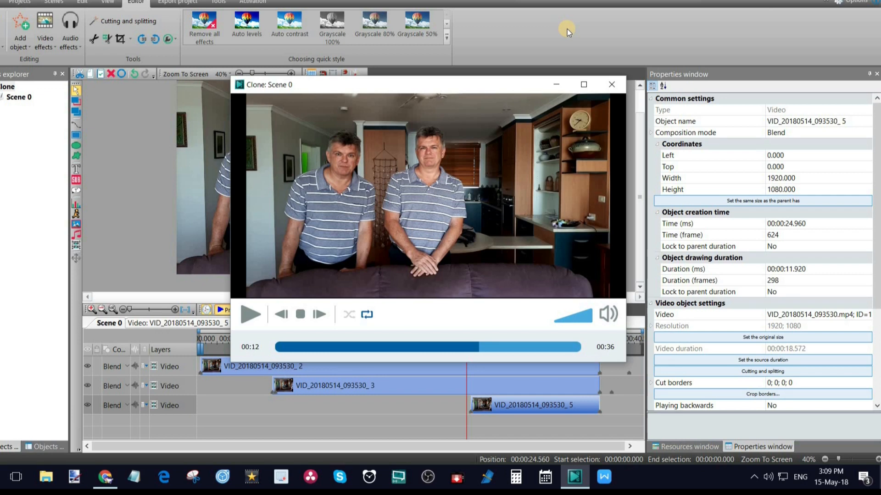
pyautogui.moveTo(567, 33)
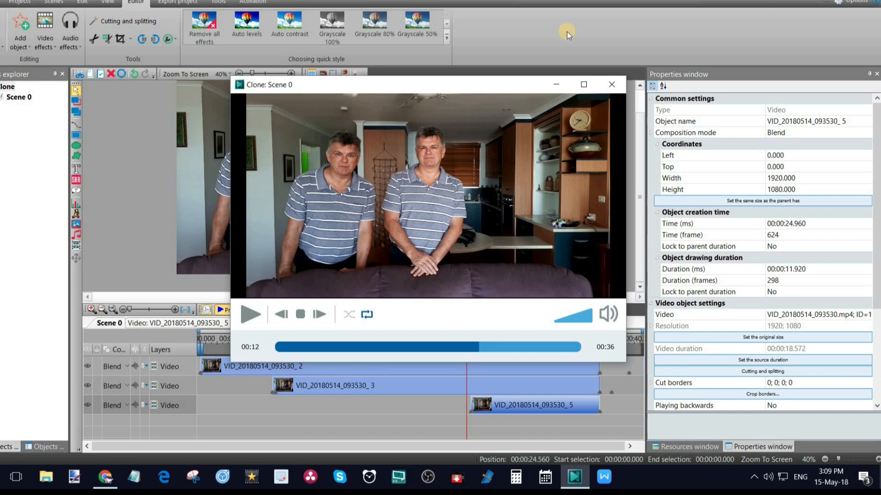